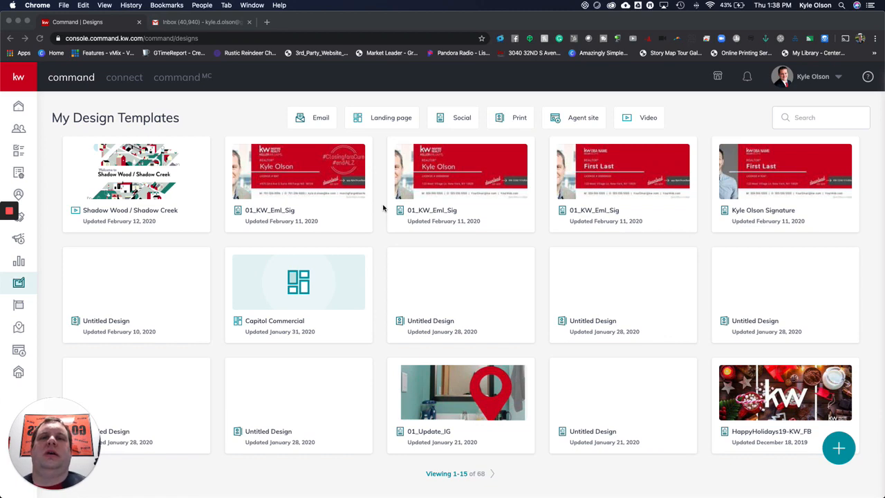
mouse_move(759, 436)
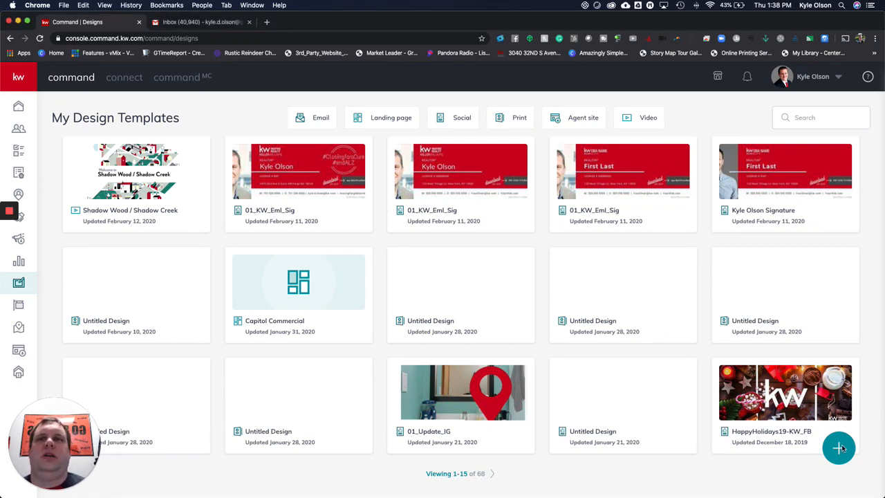
Step: Start a new Social design to reach the For Sale template gallery
click(839, 447)
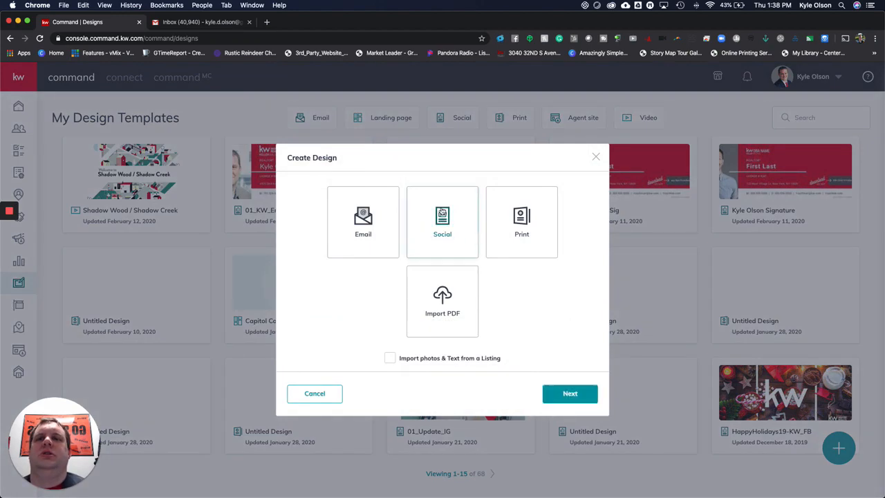
click(314, 393)
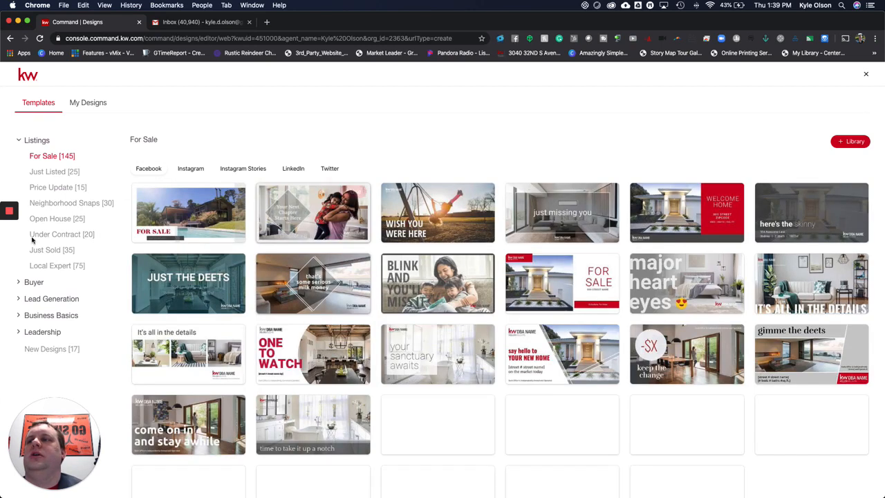
Step: Expand Business Basics and show its two Email Signatures templates
scroll(down, 3)
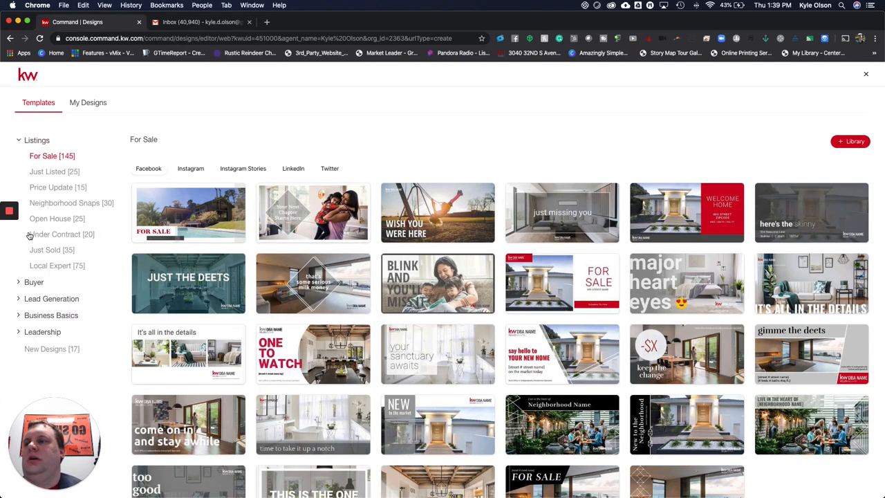
click(51, 315)
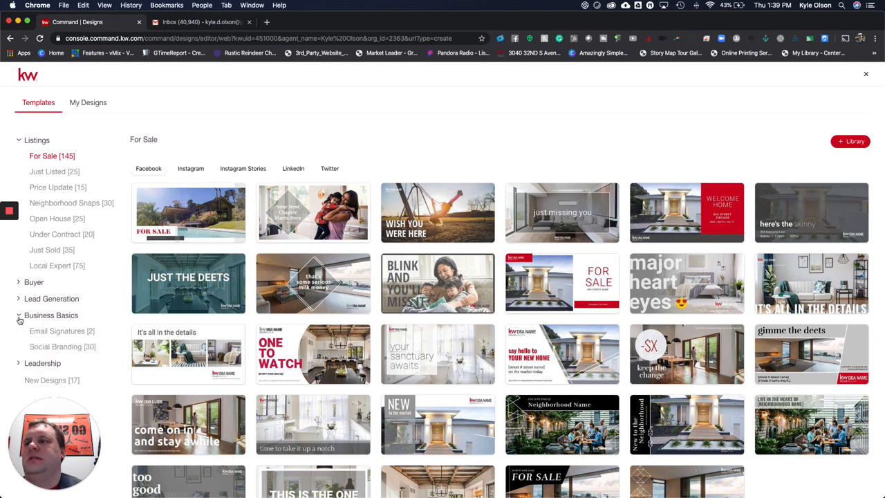
click(62, 331)
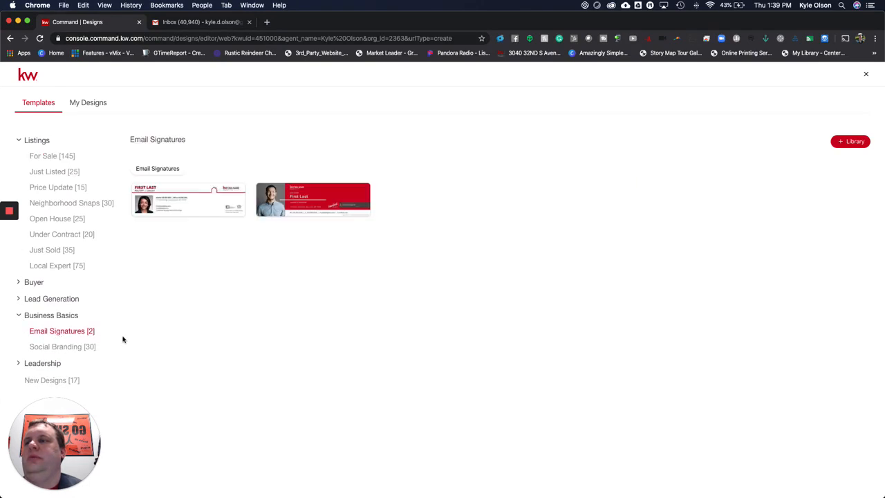
mouse_move(313, 200)
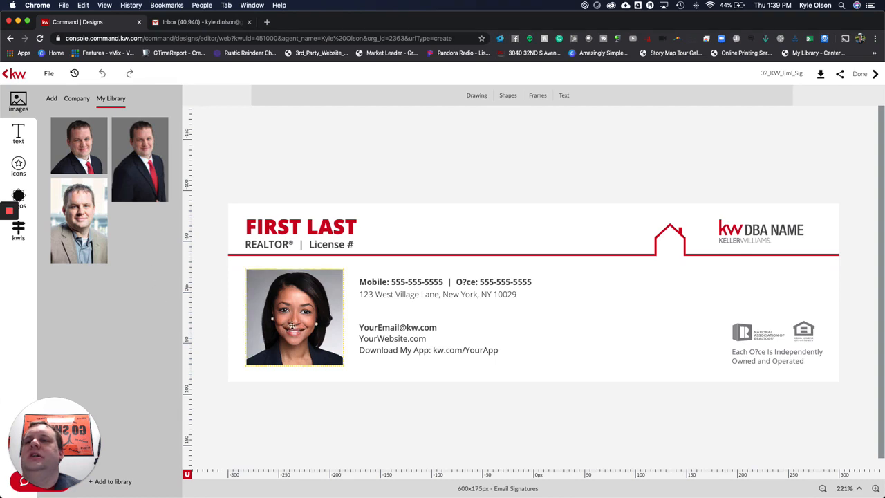
Step: Swap in Kyle's headshot and open the Mobile/Office phone line for editing
click(294, 317)
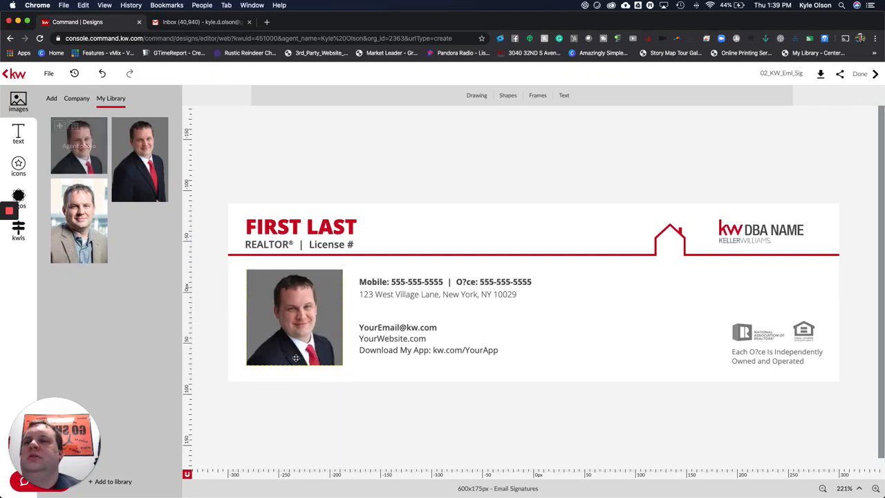
click(444, 281)
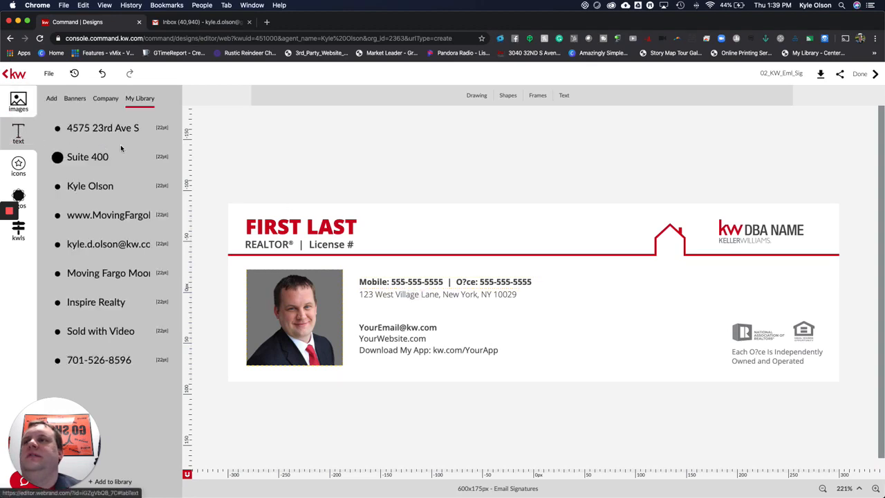
click(397, 344)
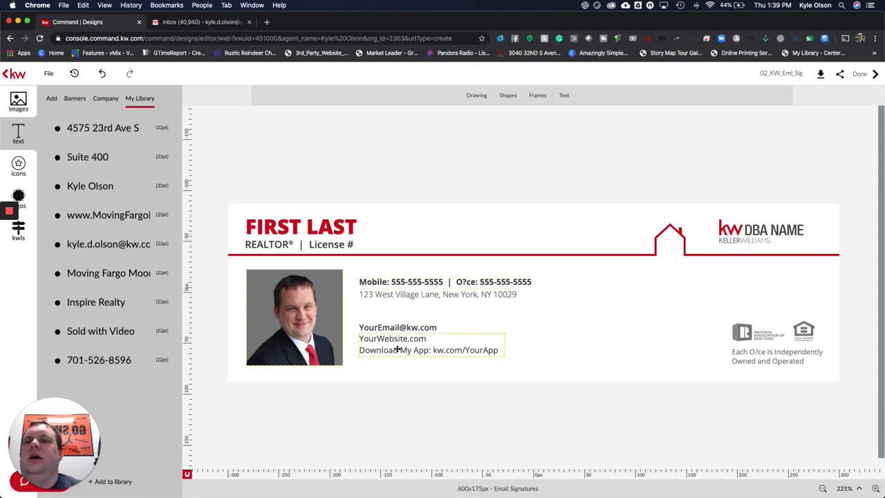
click(443, 281)
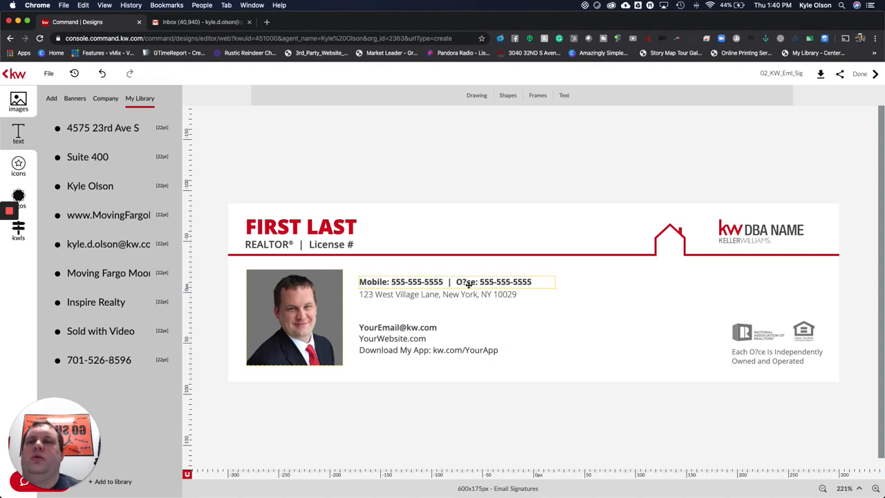
click(457, 281)
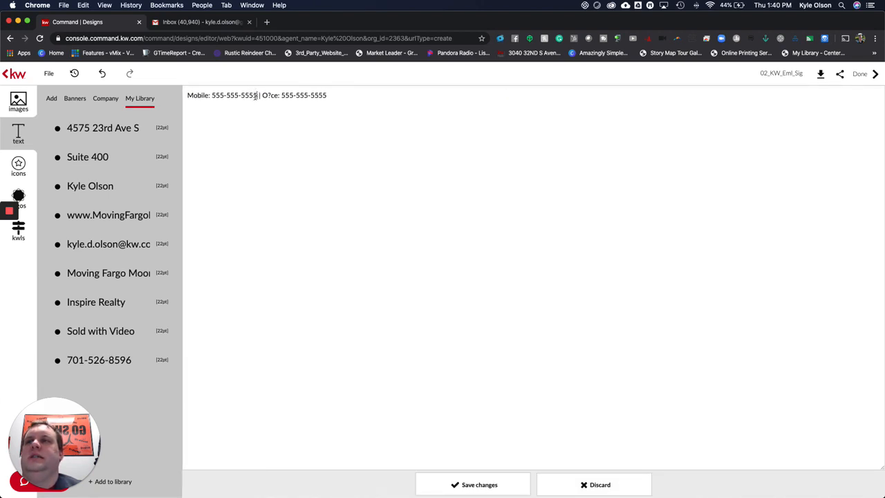
double_click(234, 94)
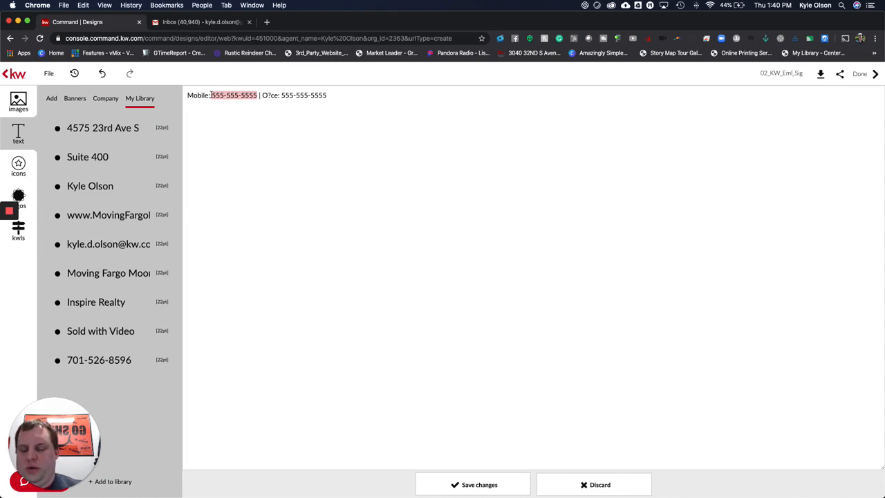
text(701-)
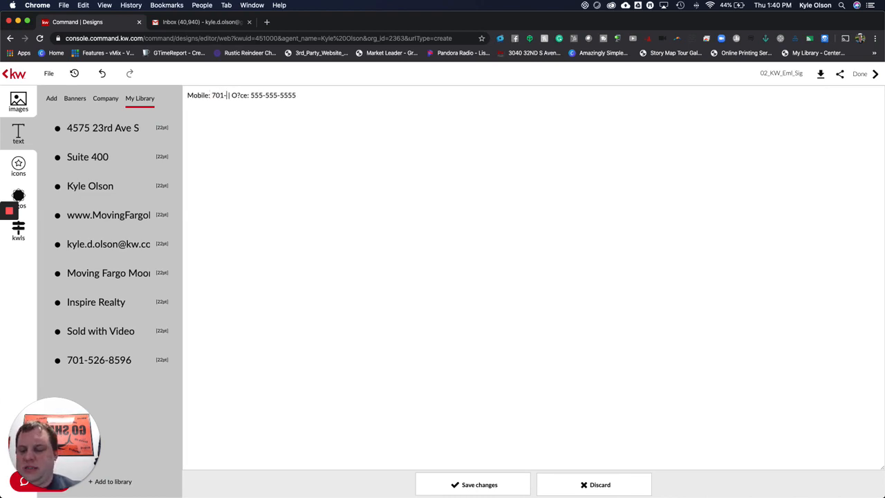
text(526-)
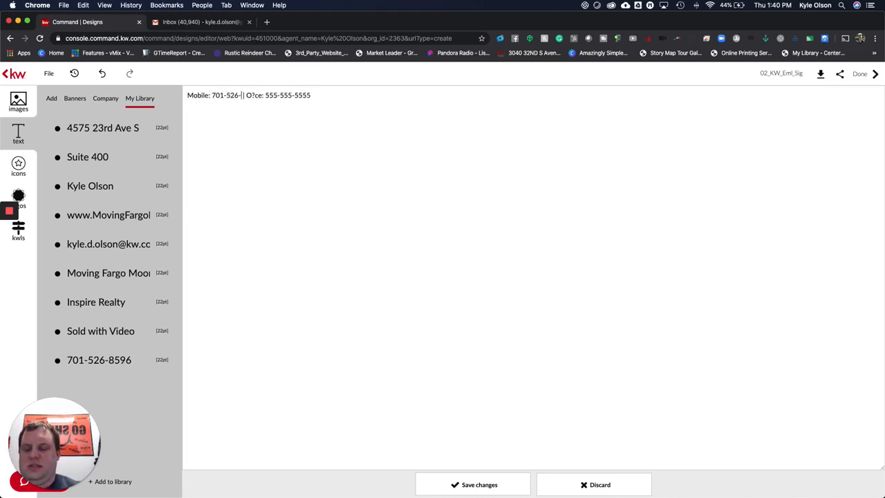
text(8596)
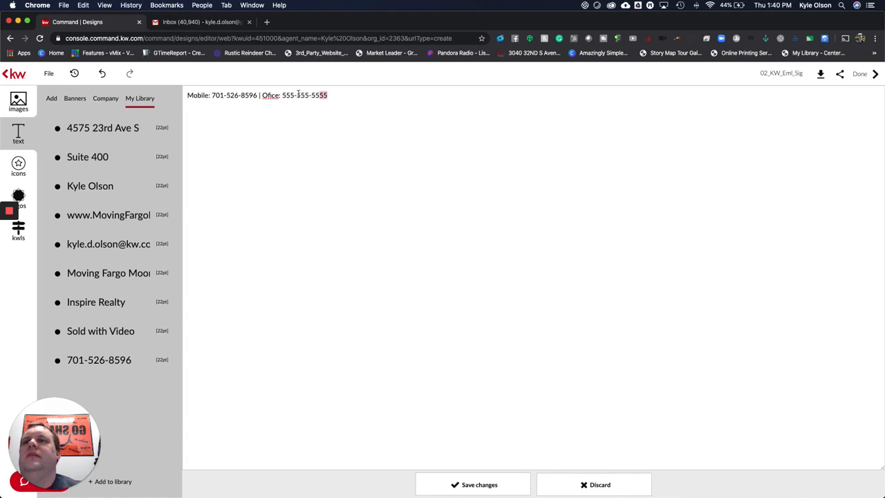
text(701)
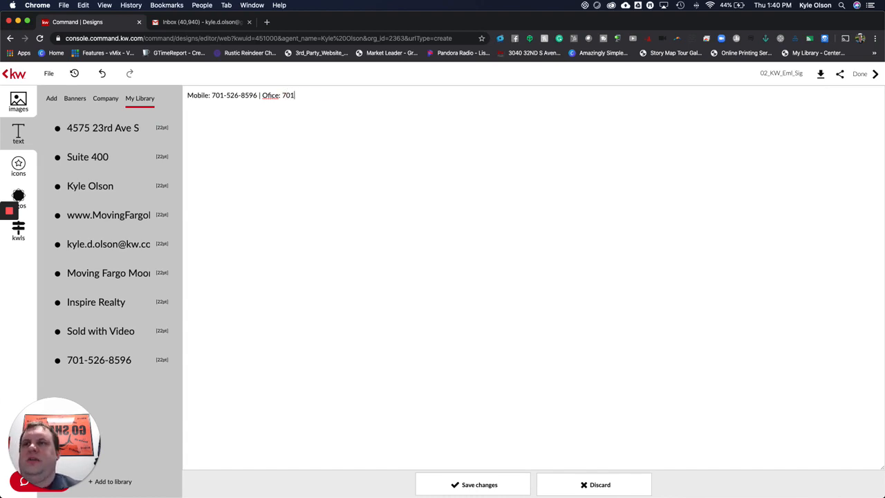
text(-352)
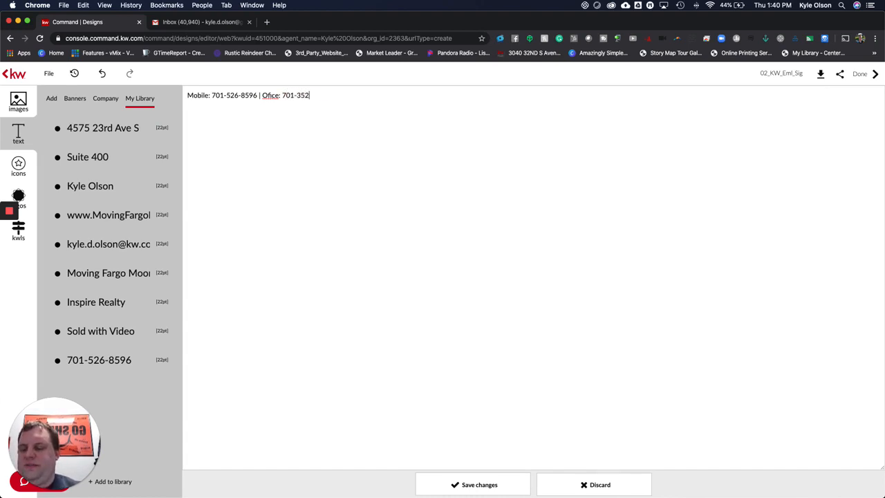
text(9)
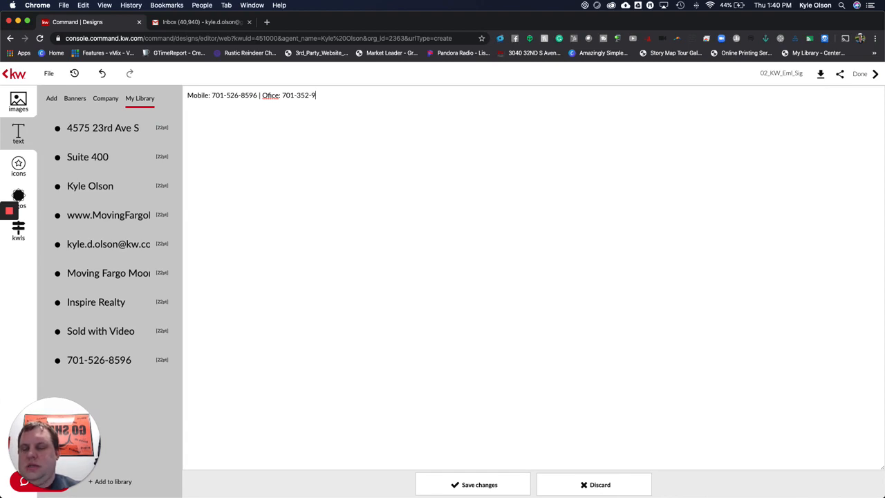
text(691)
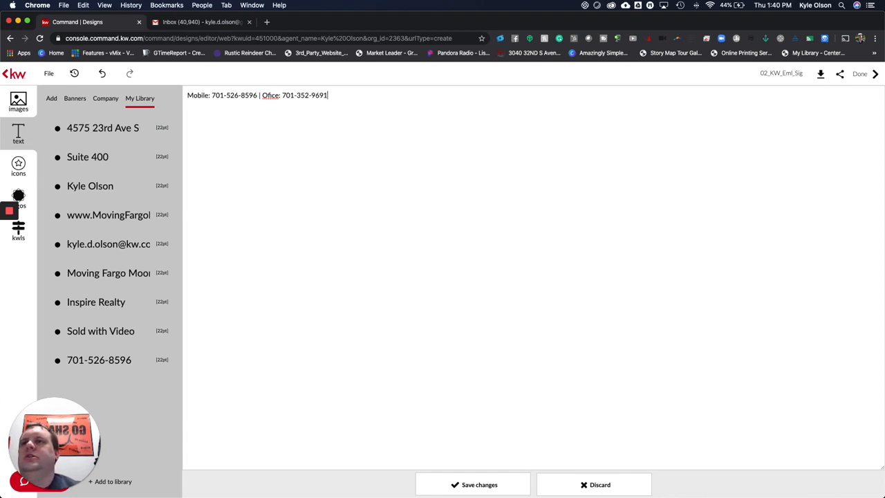
text(500)
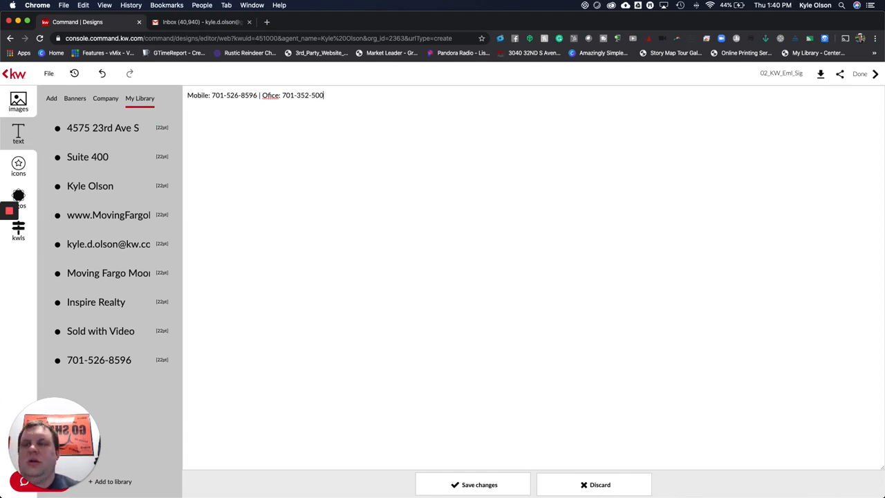
text(0)
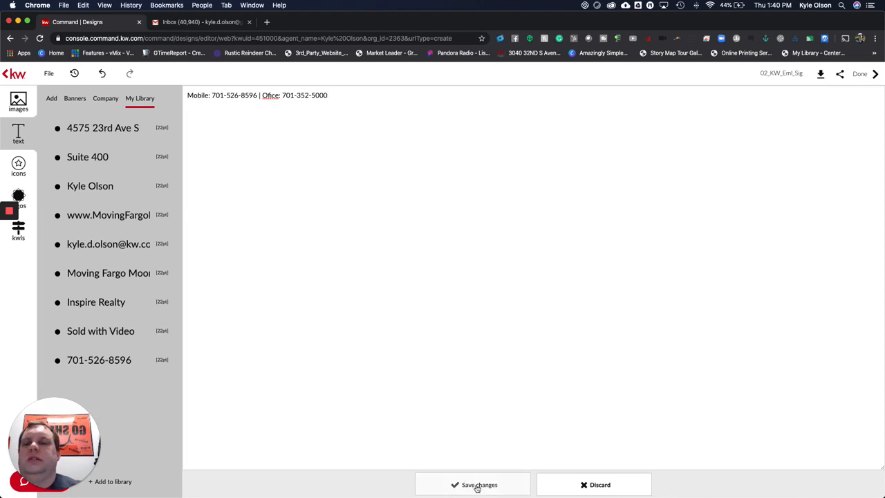
click(474, 484)
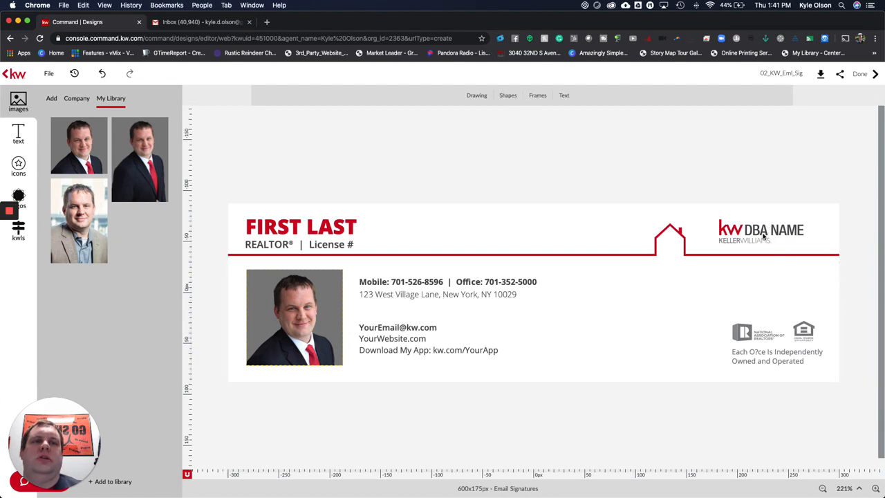
Step: Swap the DBA NAME header logo for the Keller Williams Inspire Realty logo
click(761, 230)
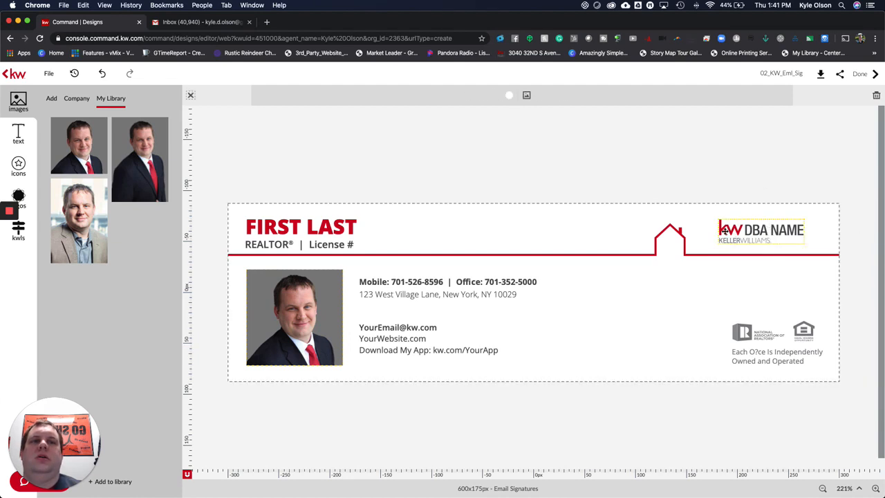
click(761, 230)
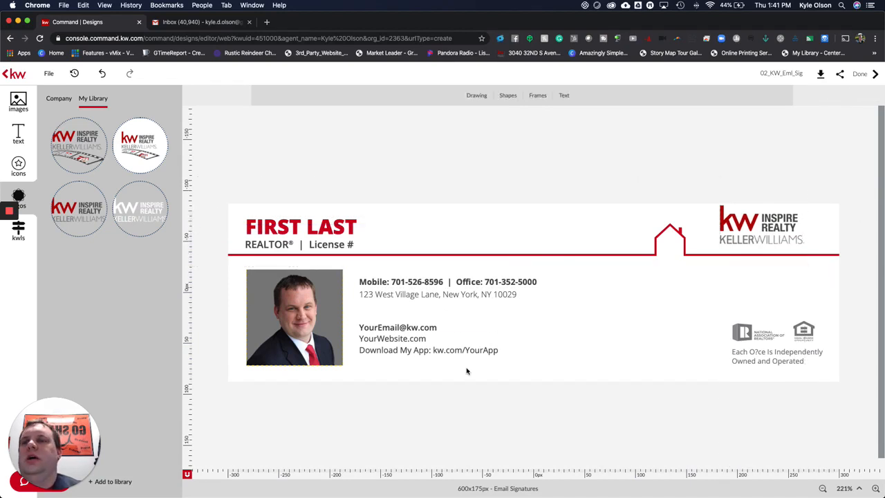
mouse_move(162, 184)
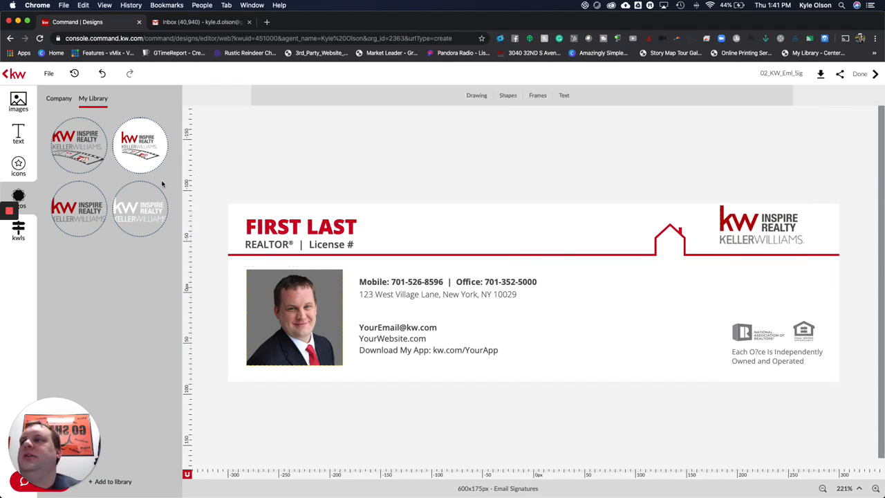
mouse_move(18, 136)
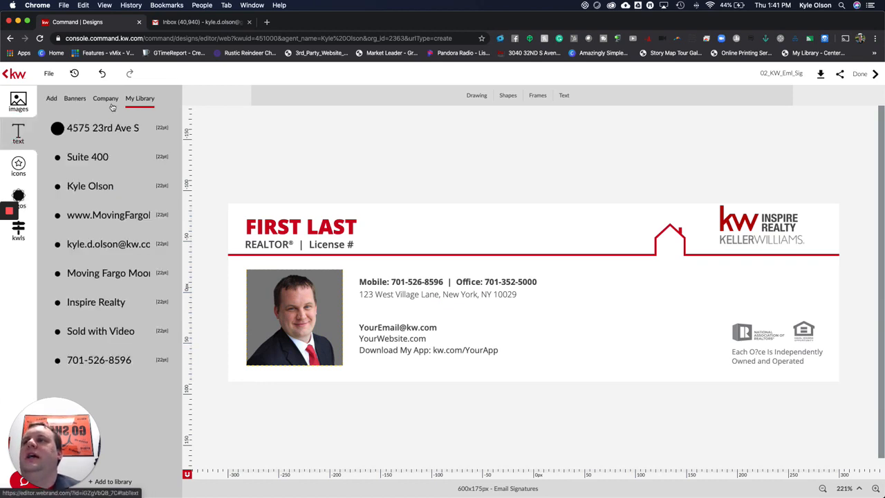
Step: Browse the collection of banner graphics
click(75, 98)
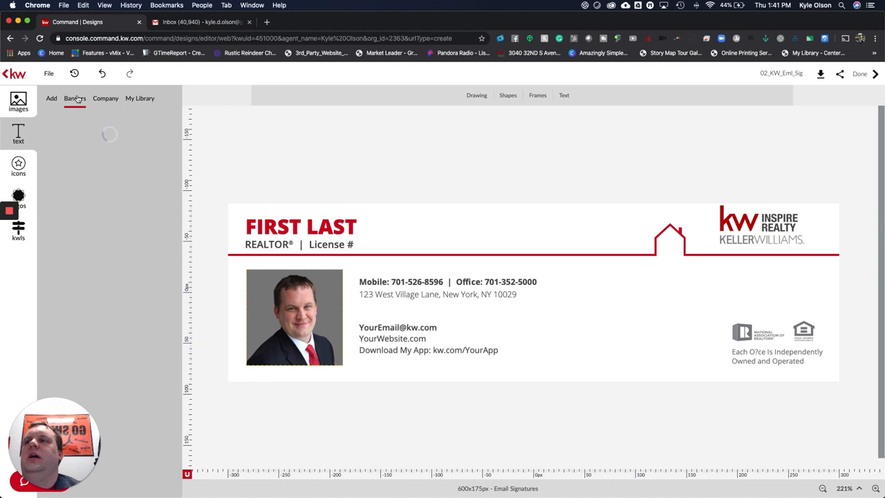
click(74, 99)
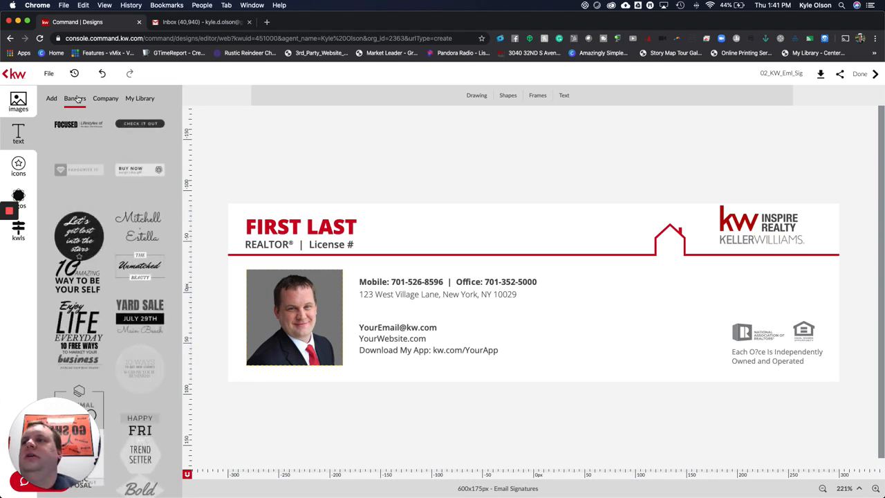
scroll(down, 3)
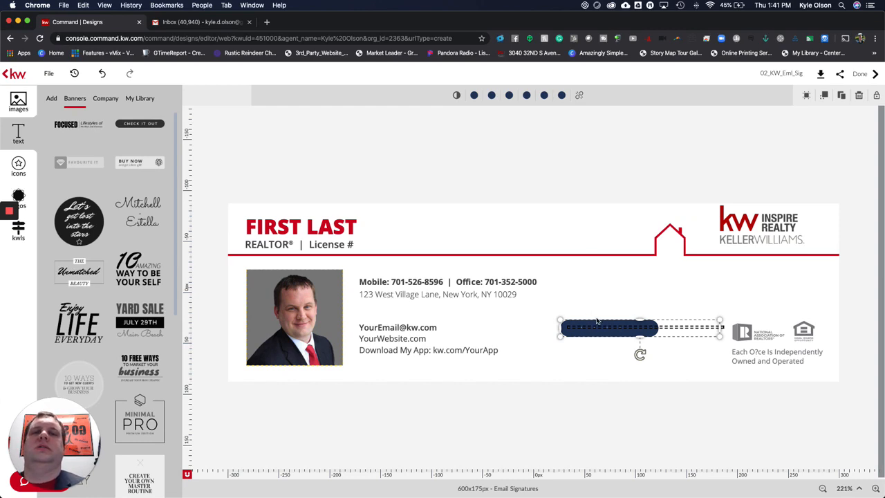
mouse_move(605, 322)
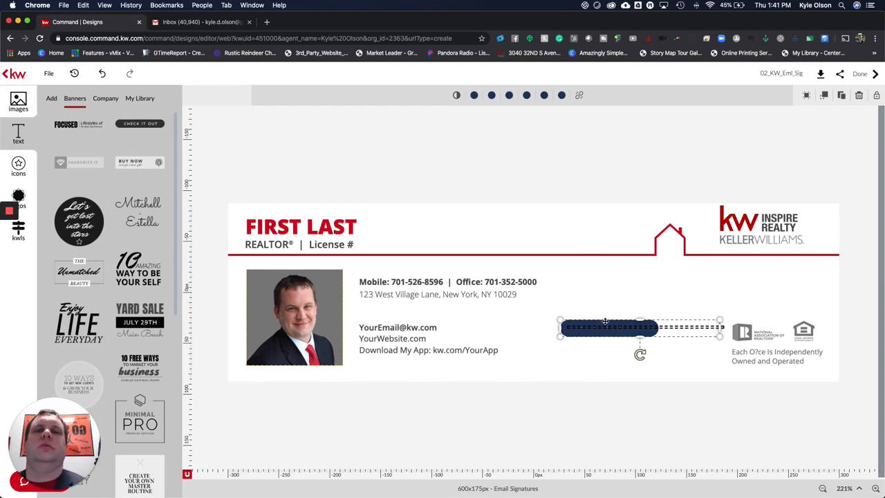
mouse_move(628, 312)
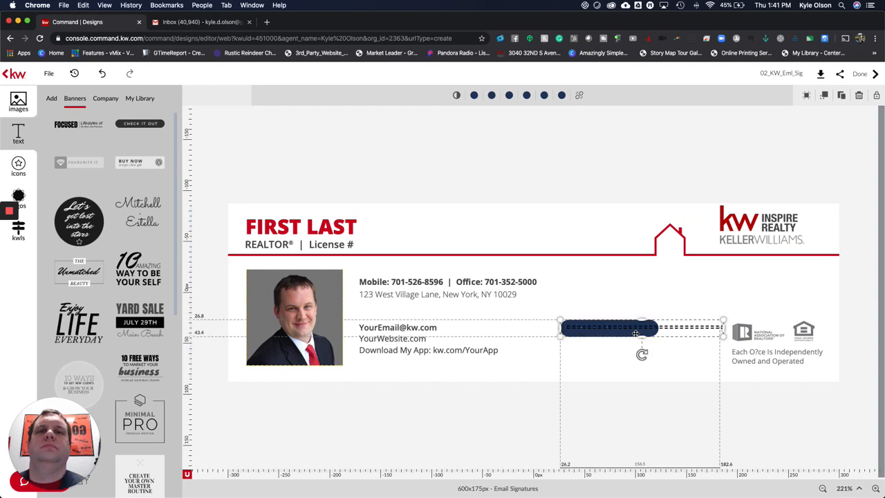
Step: Ungroup the navy button banner and select the leftover pill shape
click(111, 98)
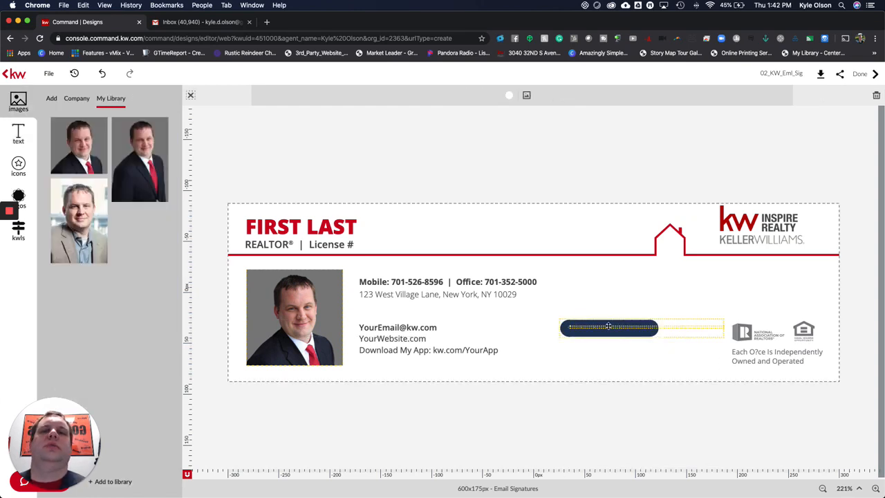
click(609, 328)
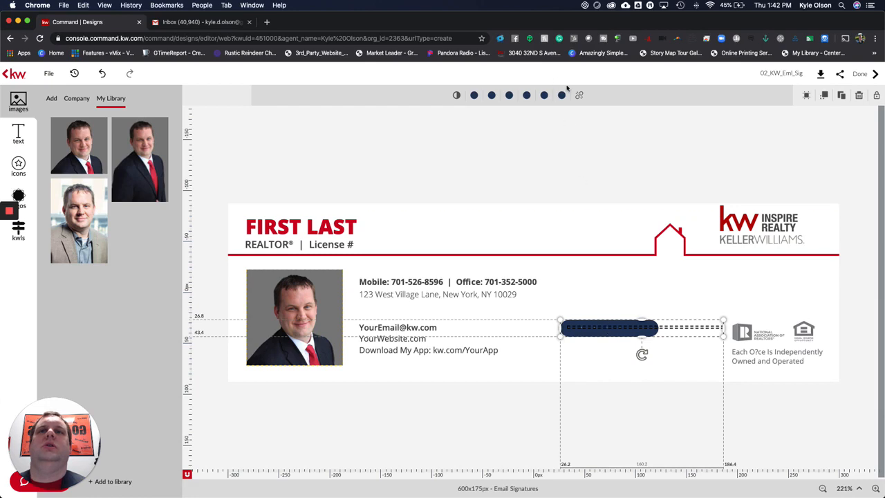
click(579, 95)
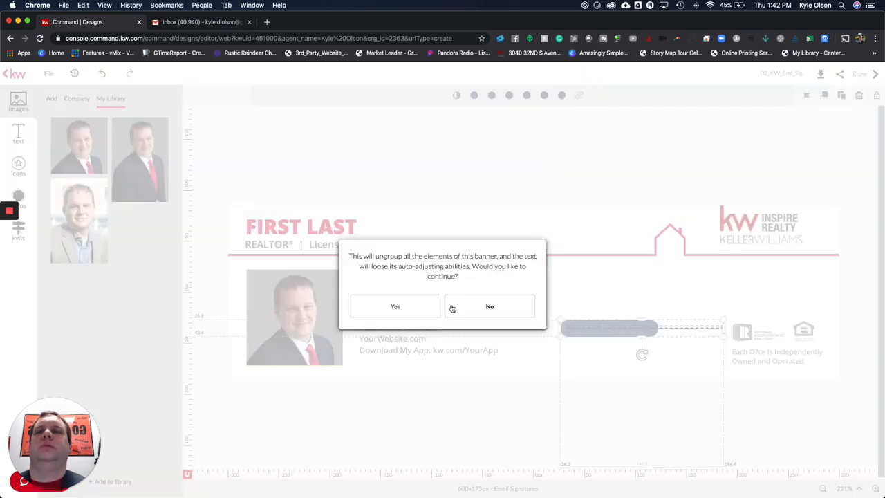
click(395, 306)
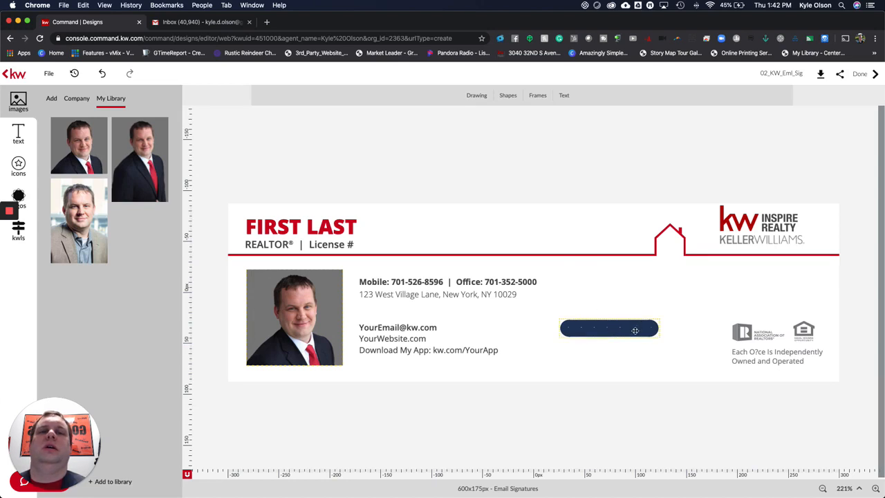
click(608, 329)
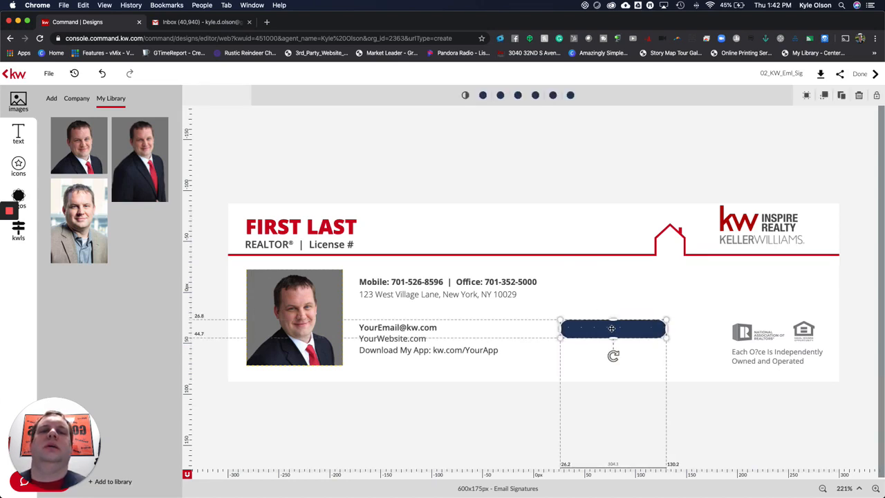
mouse_move(599, 312)
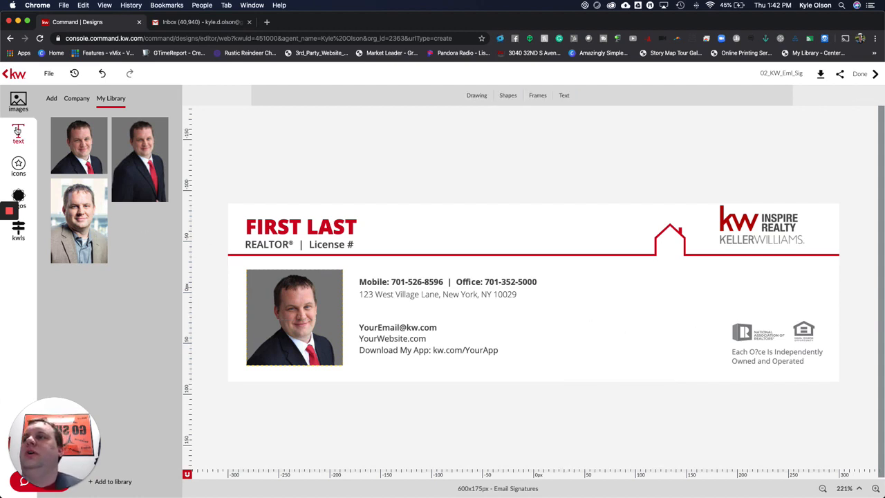
Step: Add the round 'Let's get lost into the stars' banner and recolour it navy with aqua
click(75, 98)
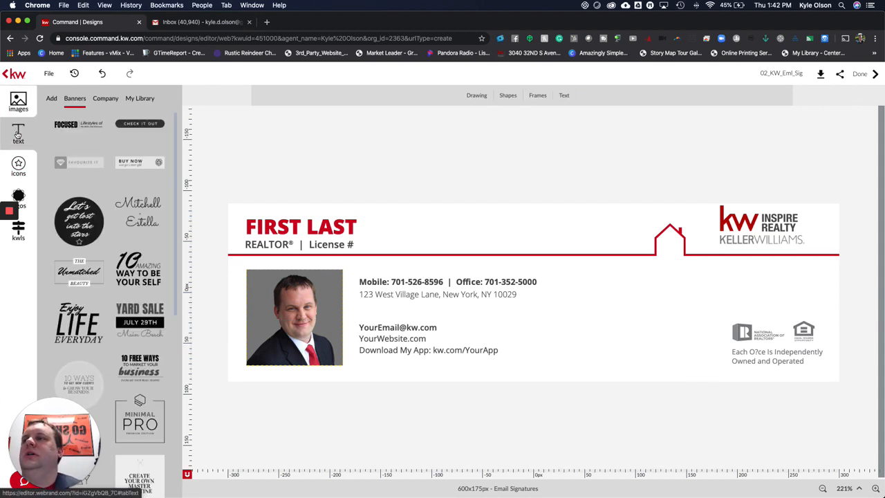
click(79, 220)
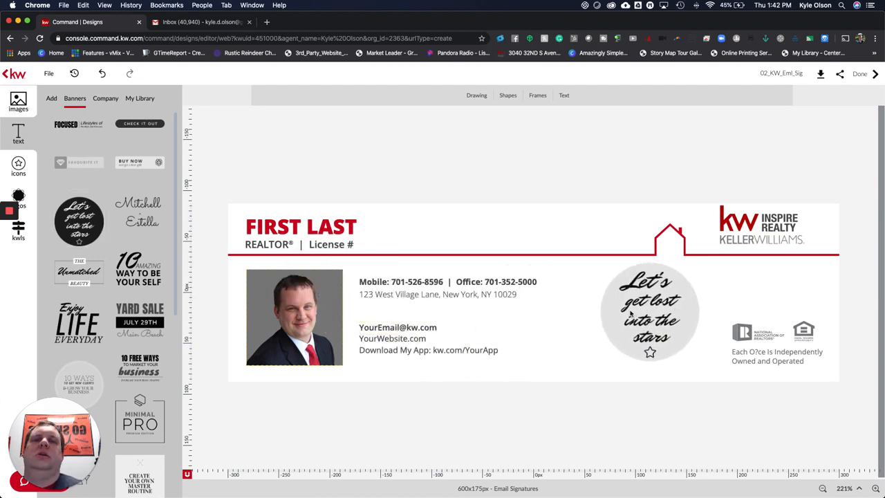
click(629, 312)
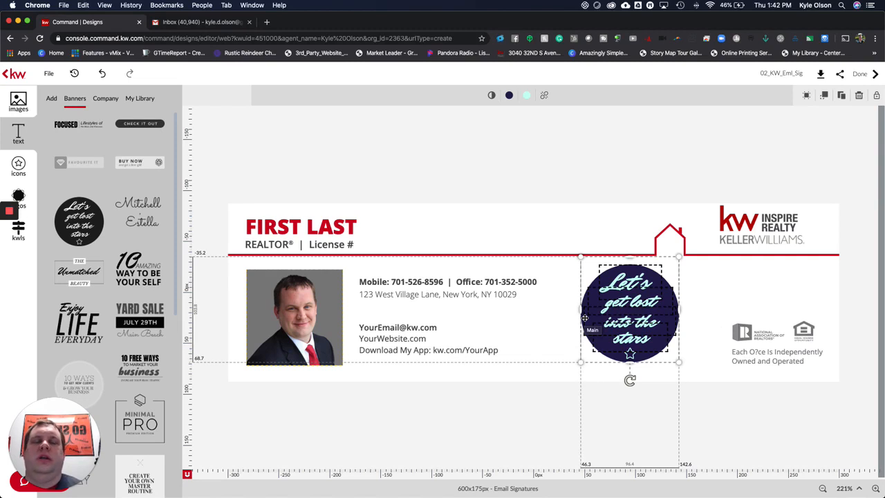
click(429, 343)
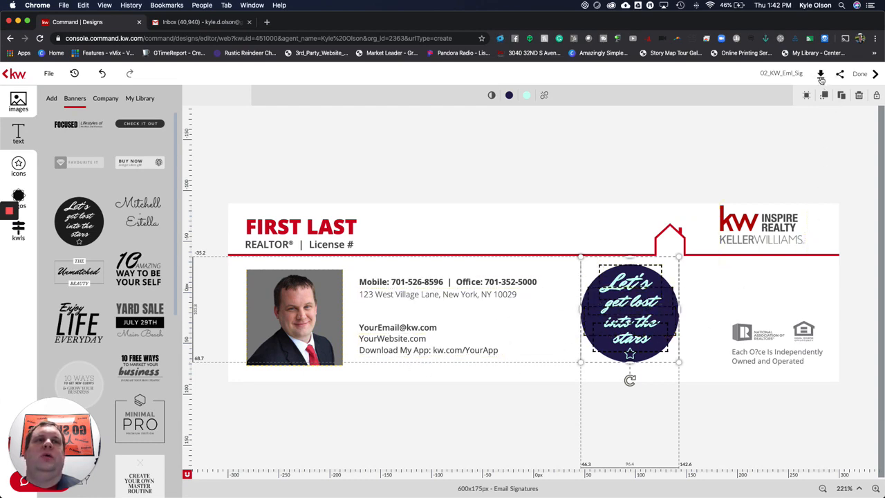
Step: Start a PNG download of the signature design from the Get PNG tab
click(807, 74)
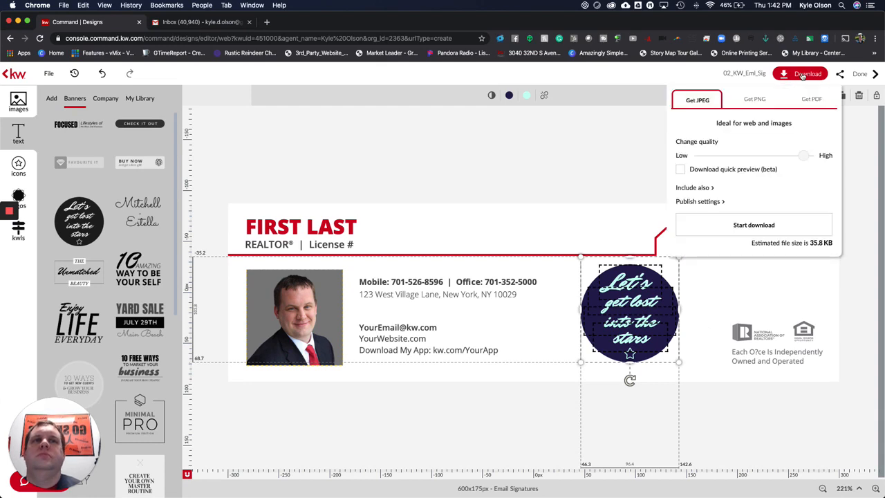
click(754, 98)
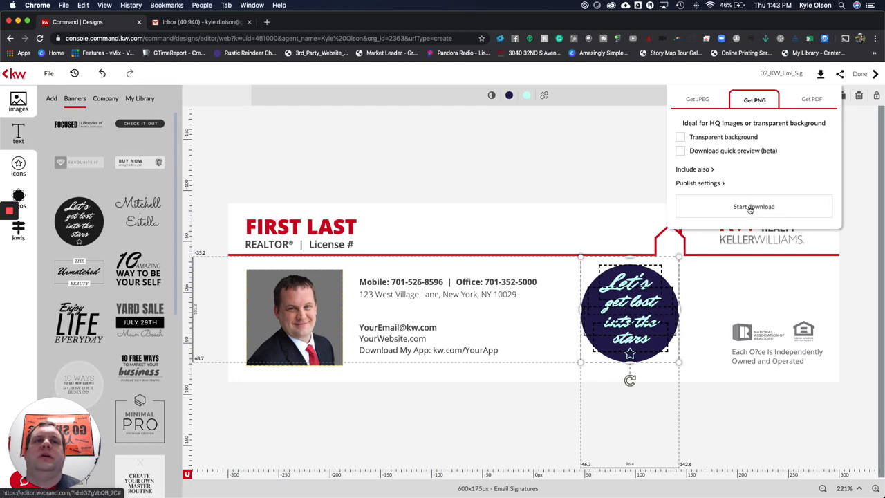
click(753, 206)
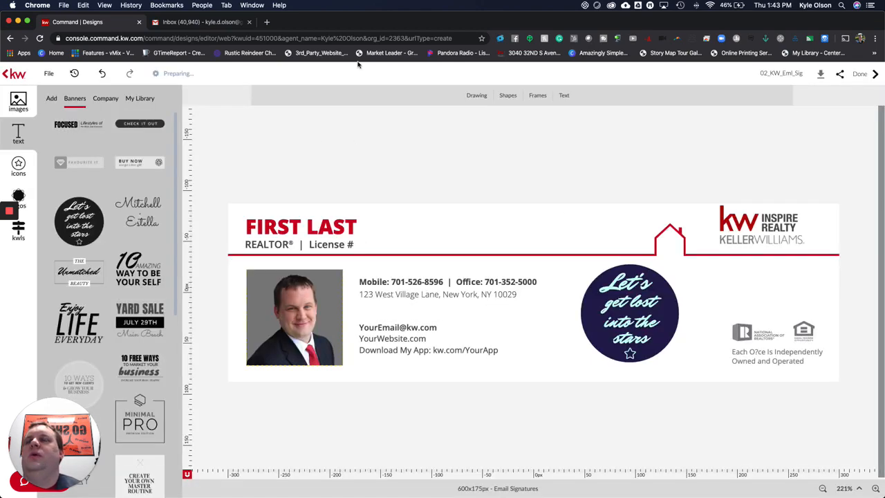
Step: In Gmail, dismiss the inbox configuration, open full Settings and scroll to Signature
click(201, 21)
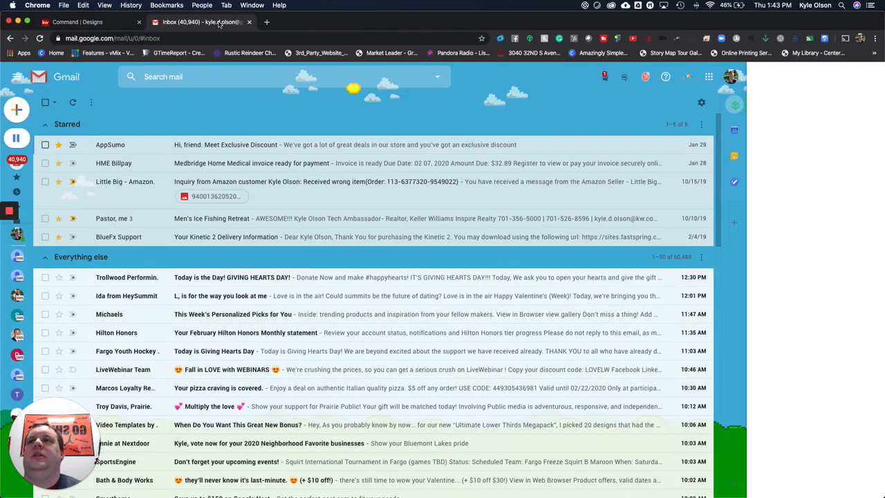
mouse_move(700, 103)
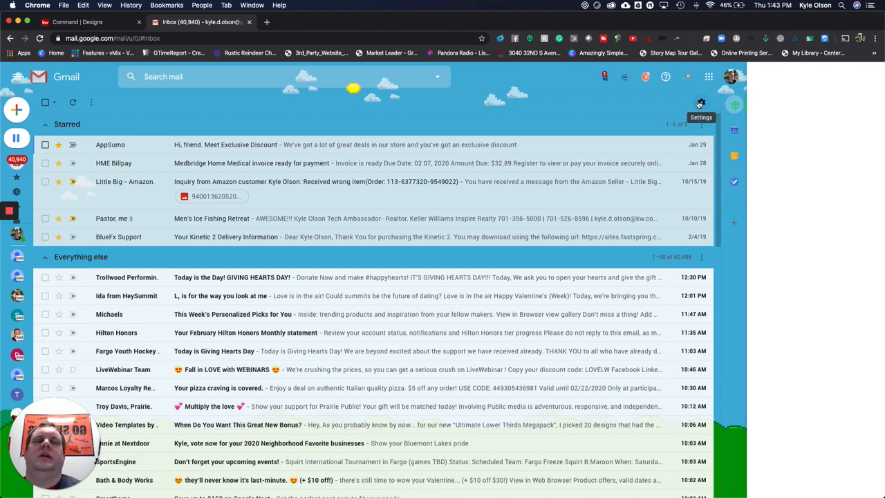
click(701, 103)
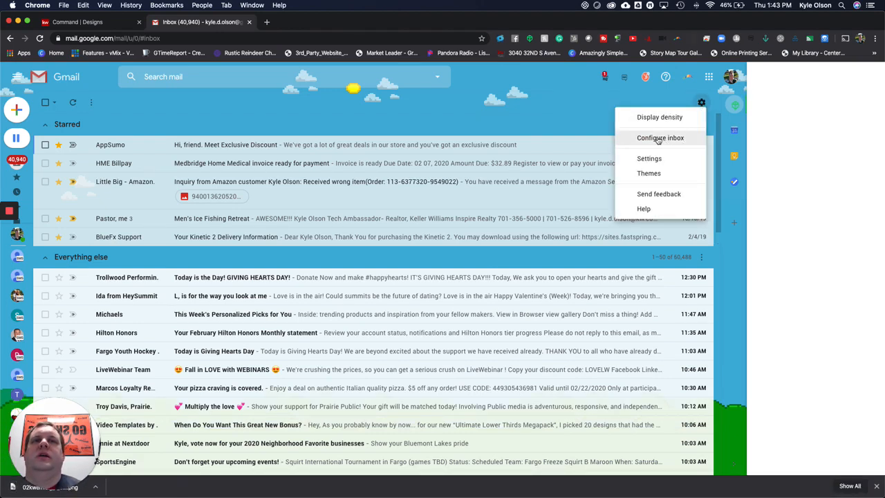
click(661, 138)
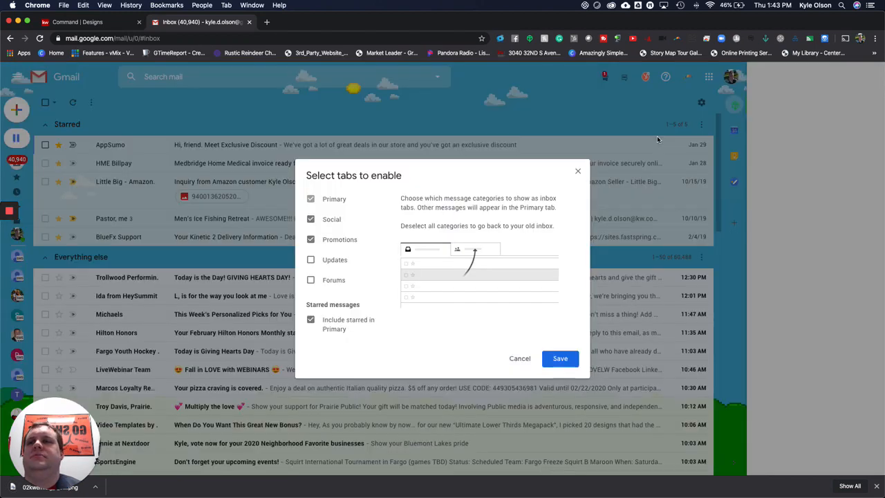
click(701, 102)
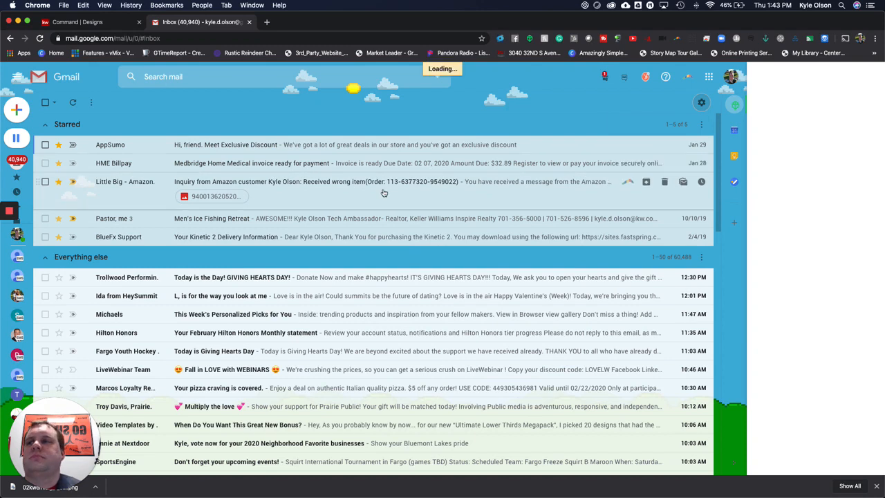
mouse_move(384, 182)
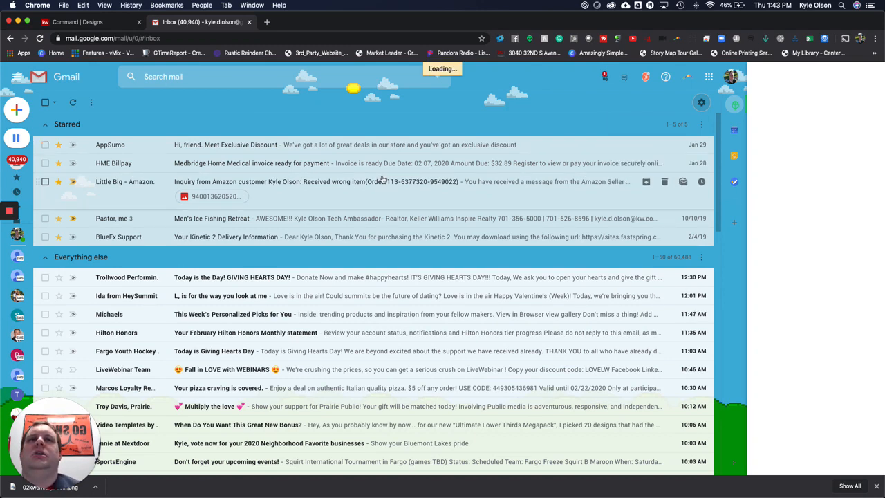
click(701, 102)
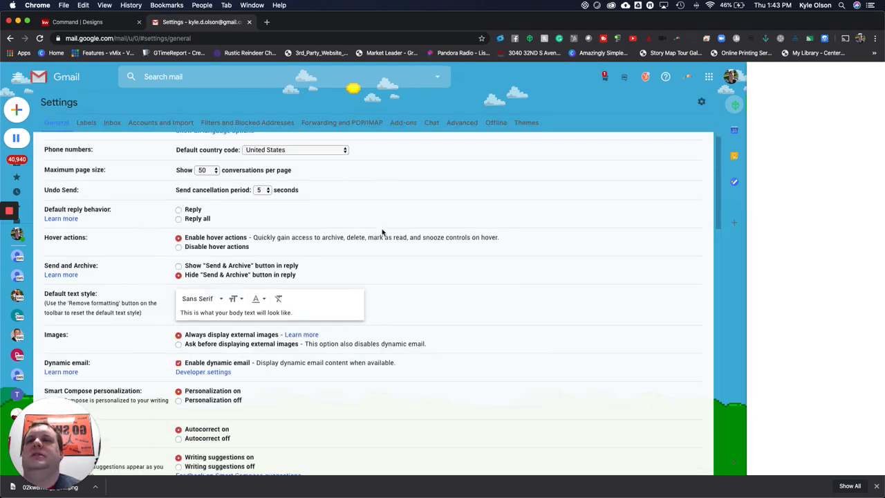
scroll(down, 3)
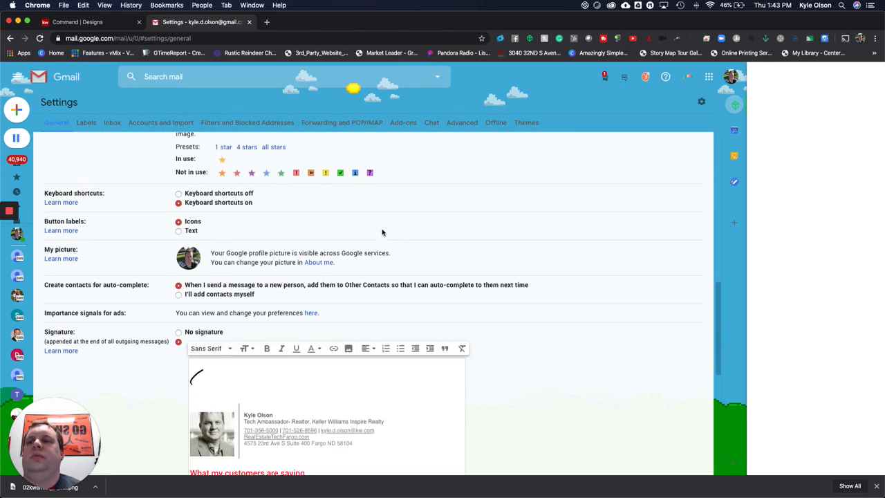
Step: Upload the downloaded KW signature PNG into the signature beneath 'Best wishes,'
scroll(down, 3)
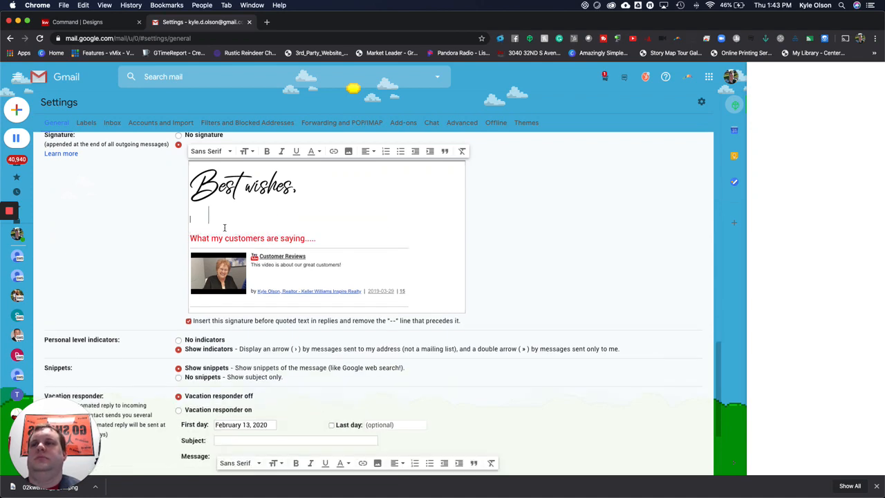
mouse_move(241, 305)
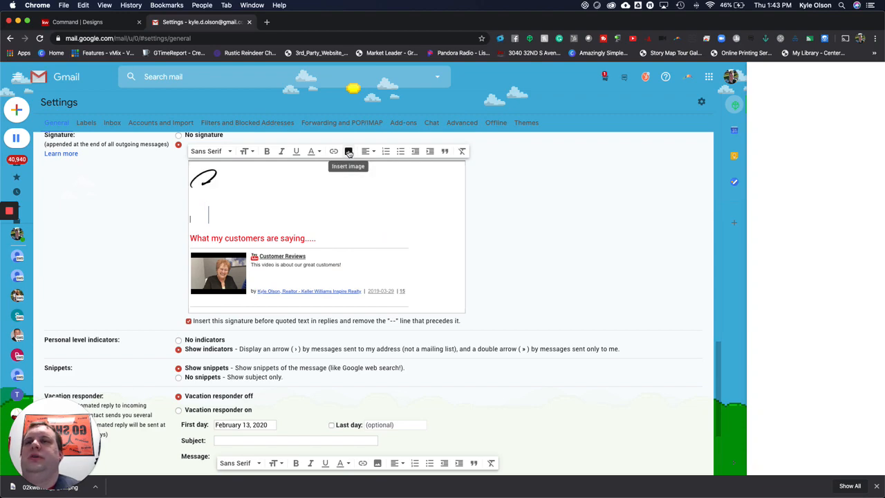
click(349, 151)
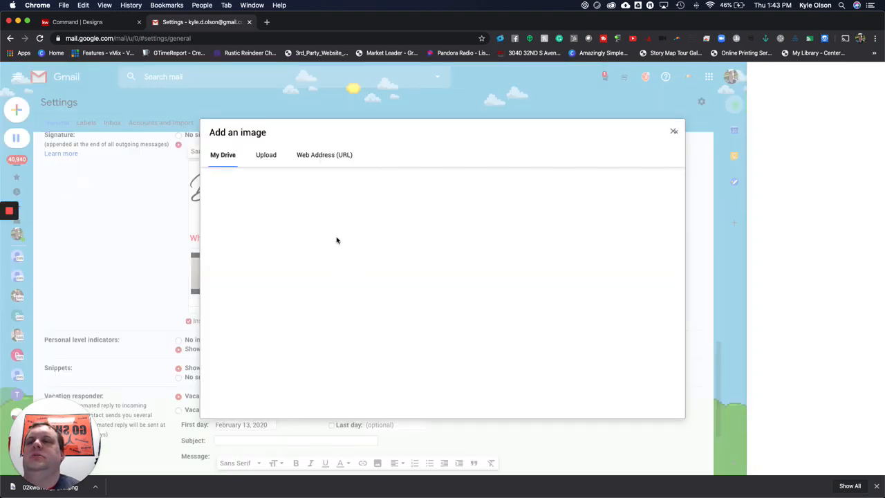
click(266, 154)
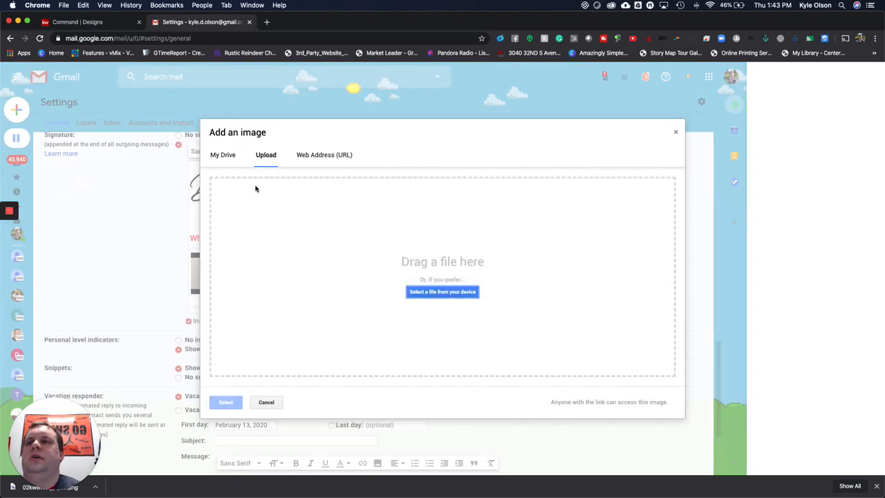
click(442, 291)
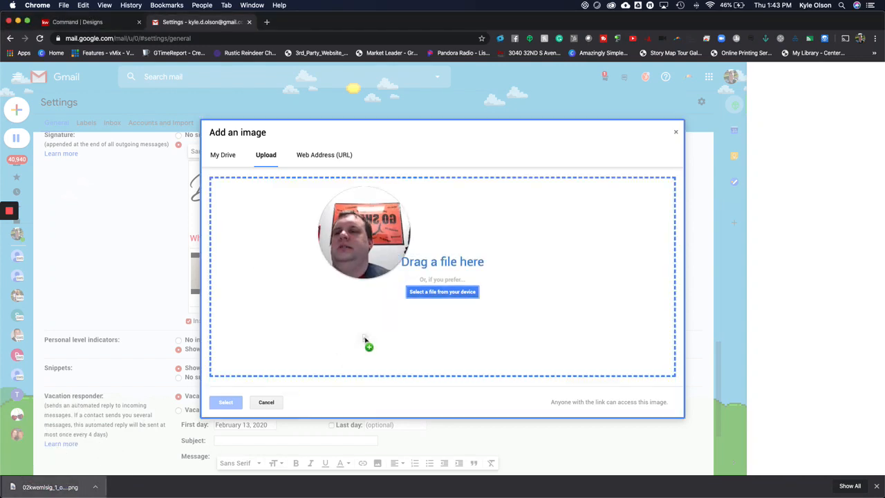
click(442, 291)
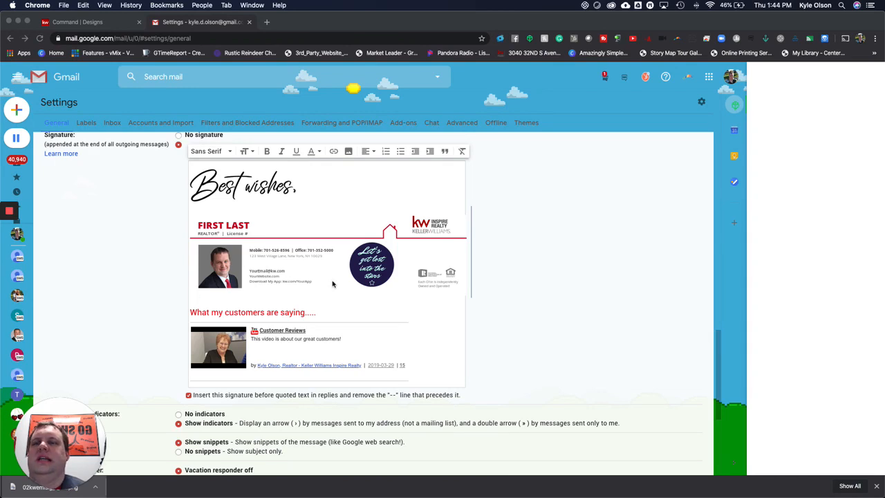
mouse_move(349, 259)
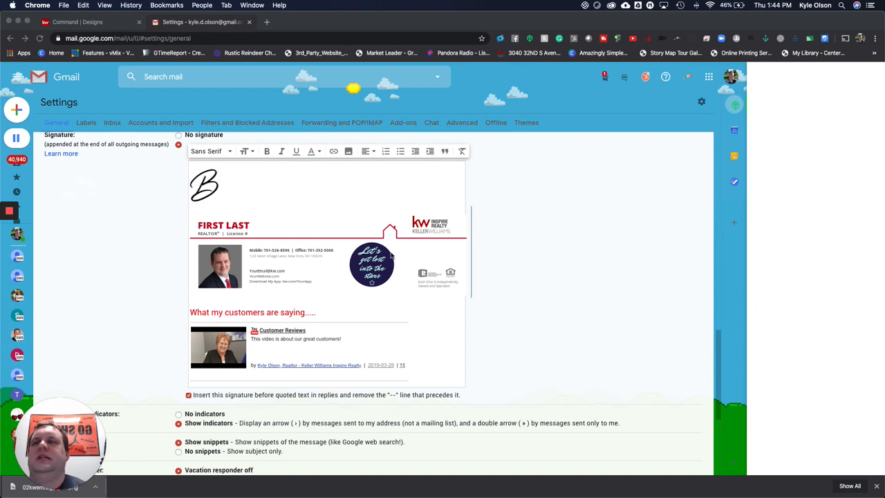
Step: Type the 'Best wishes,' sign-off in the signature
text(Best wish)
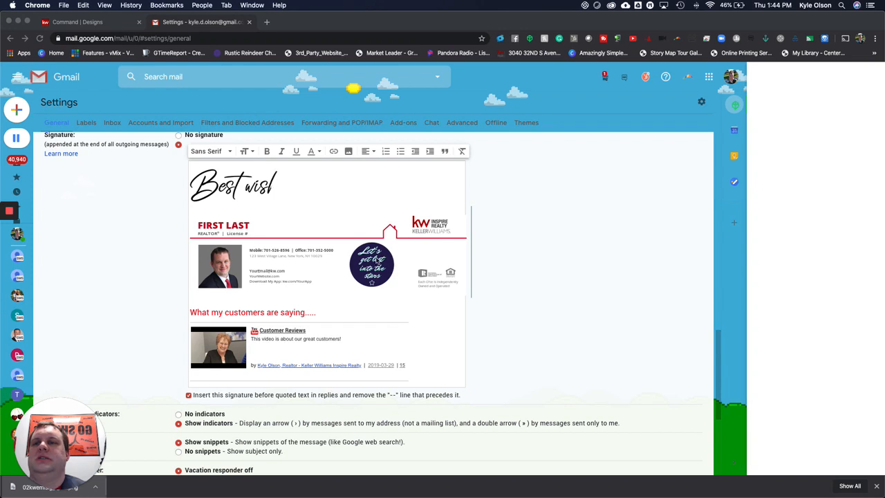
text(hes,)
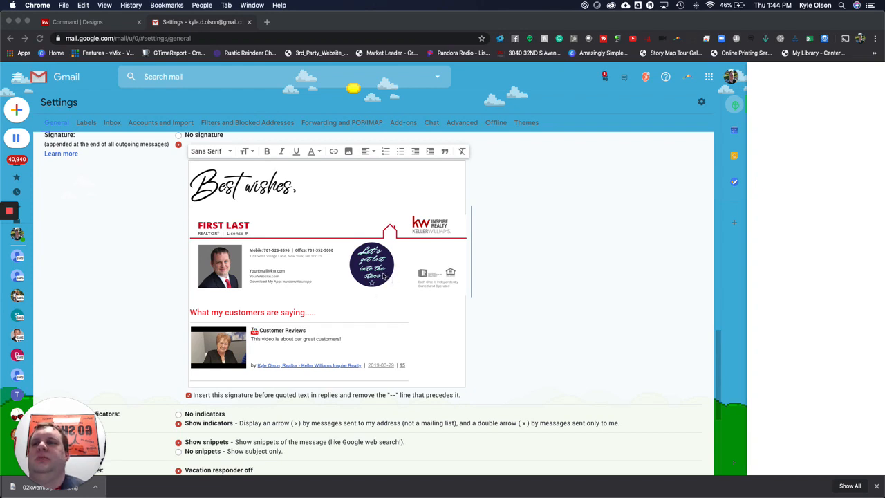
mouse_move(193, 297)
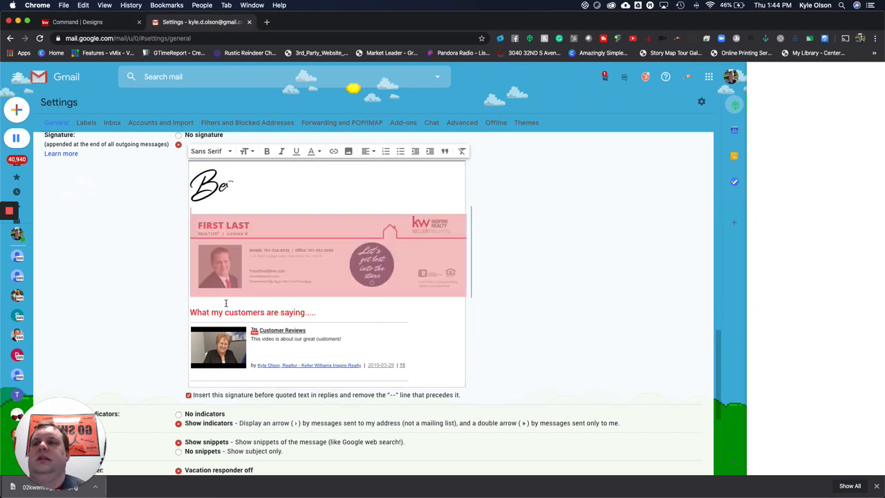
text(st wishe)
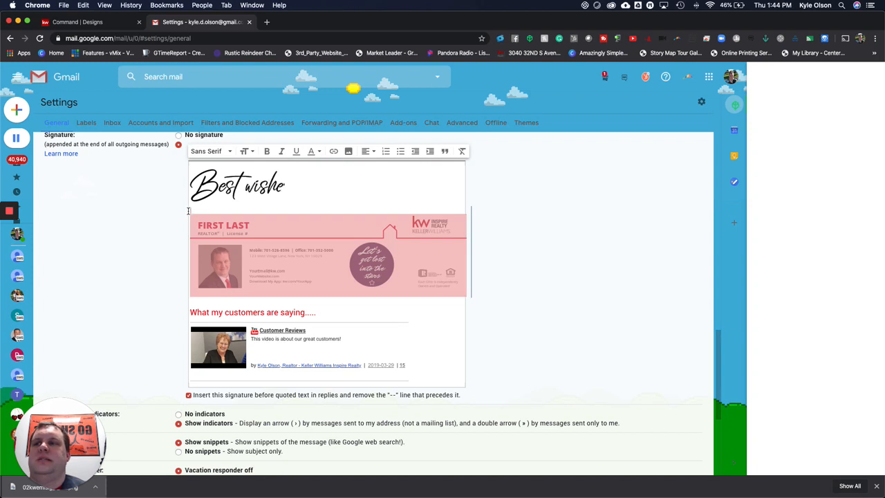
text(s,)
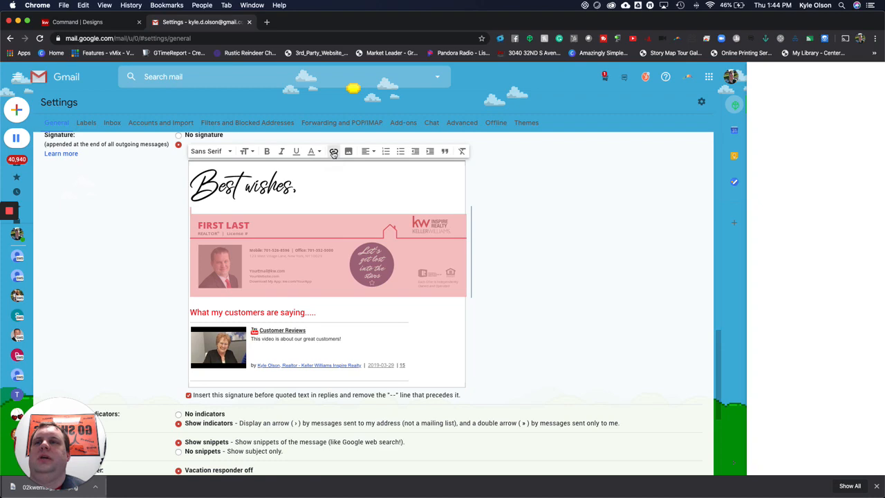
Step: Enter app.kyleolsonrealtor.com as the image link, test it, then dismiss the dialog
click(333, 151)
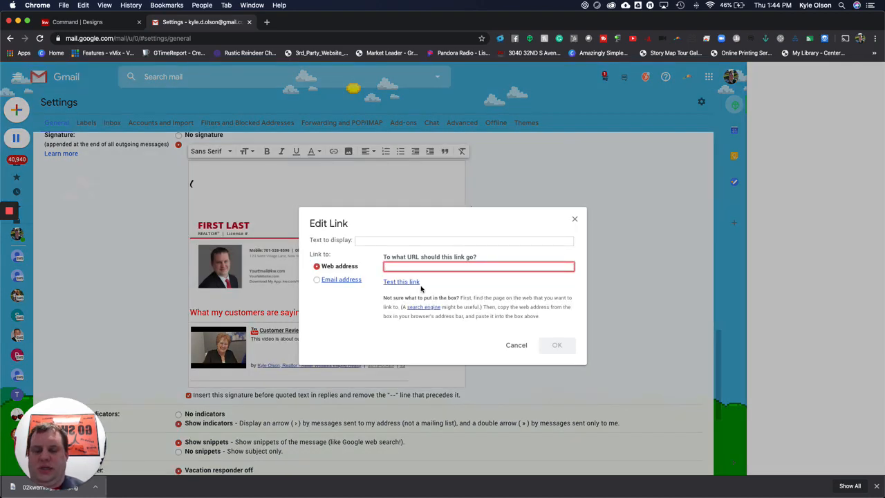
text(app.)
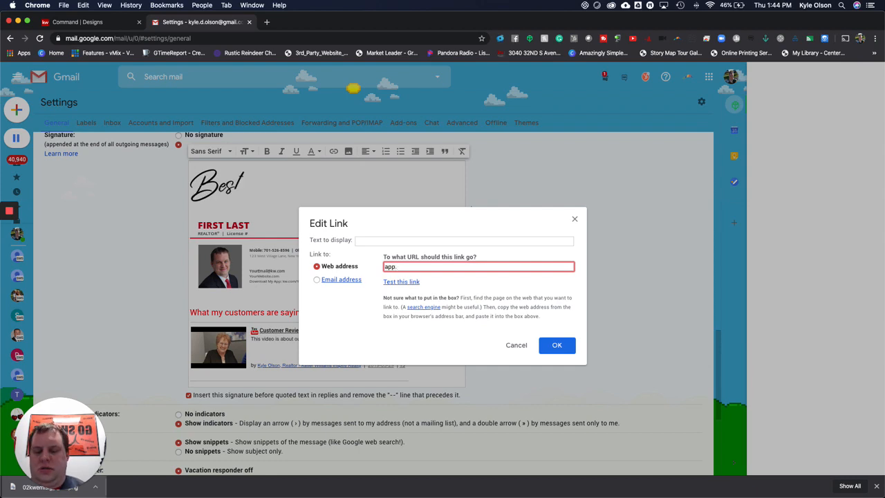
text(kyleolsonr)
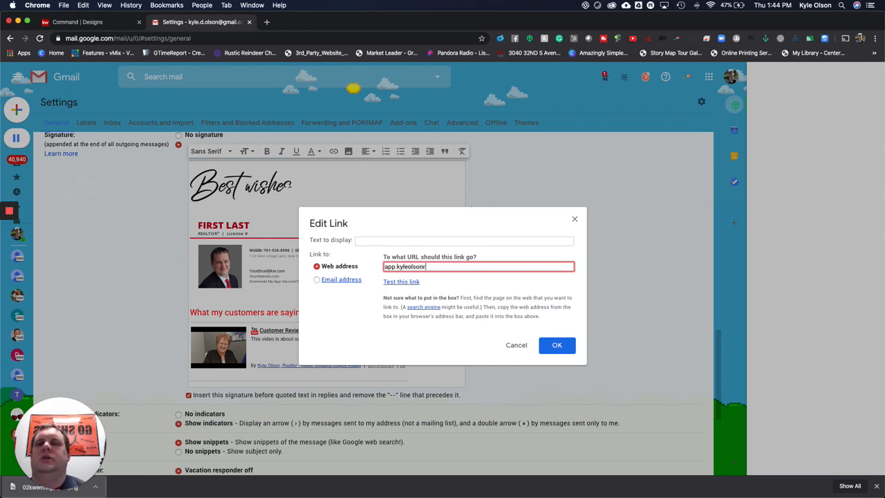
text(ealtor.c)
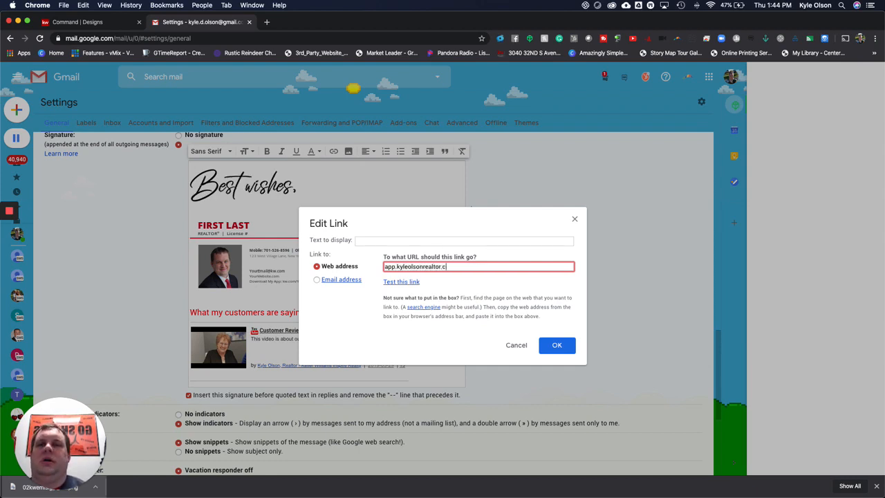
text(om)
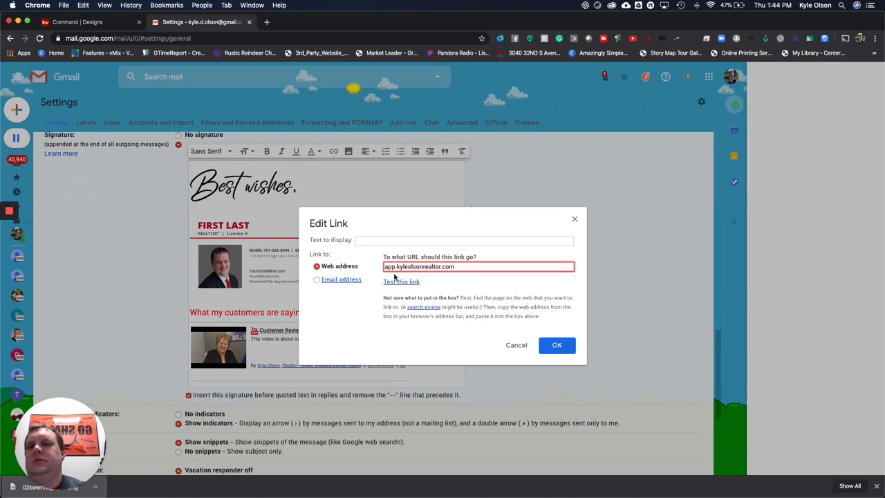
click(402, 282)
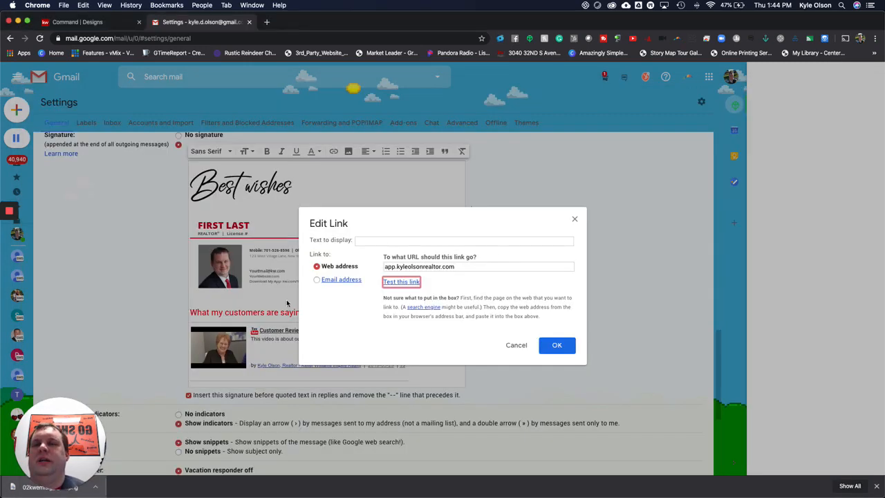
click(556, 345)
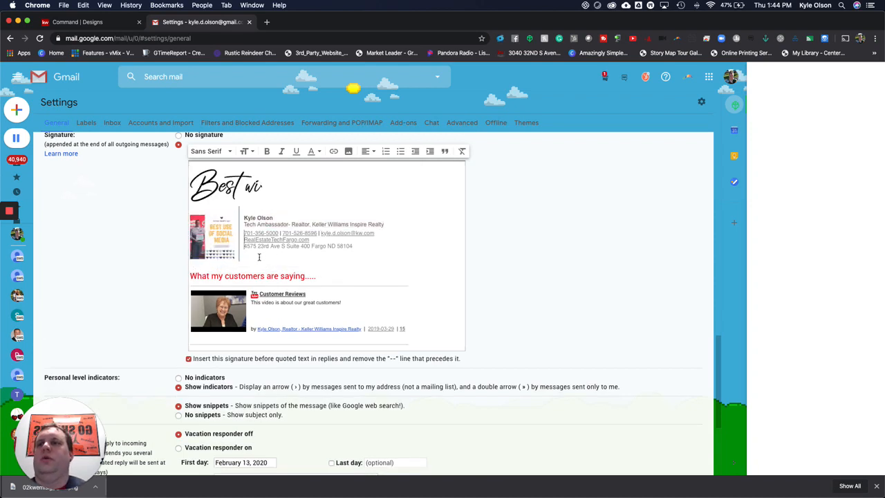
Step: Remove the old signature block and insert the KW signature image from My Drive
click(213, 235)
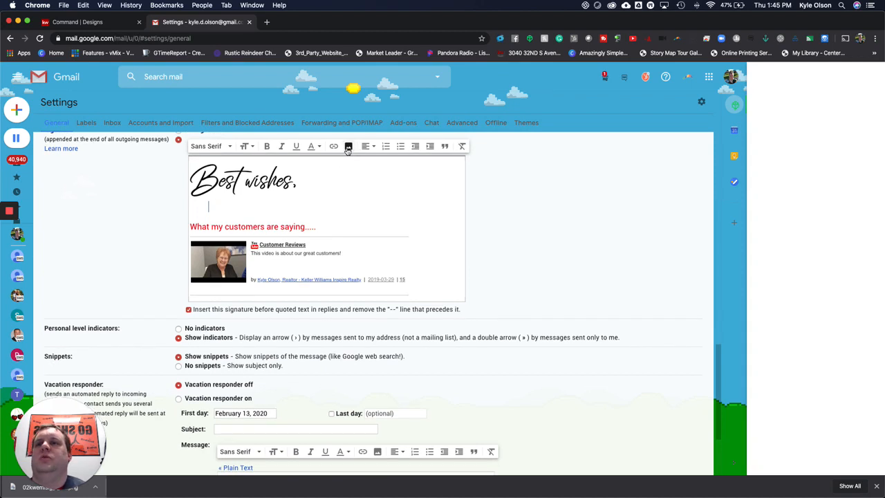
click(348, 146)
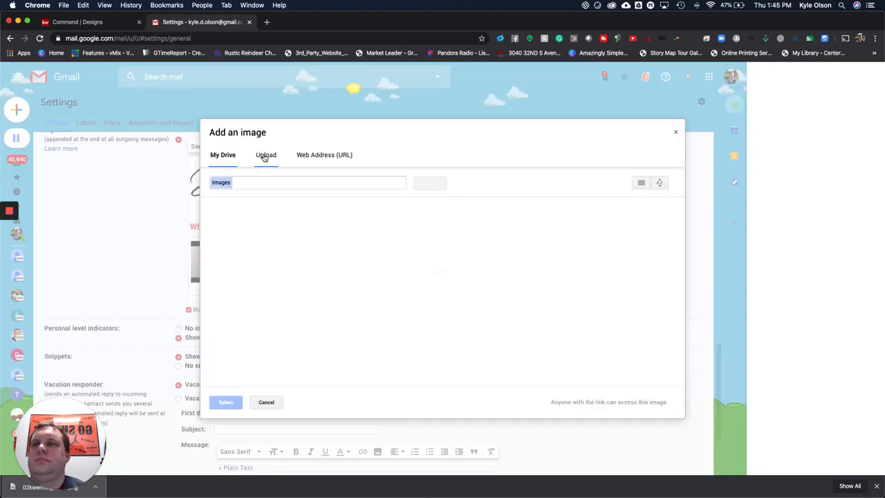
click(265, 155)
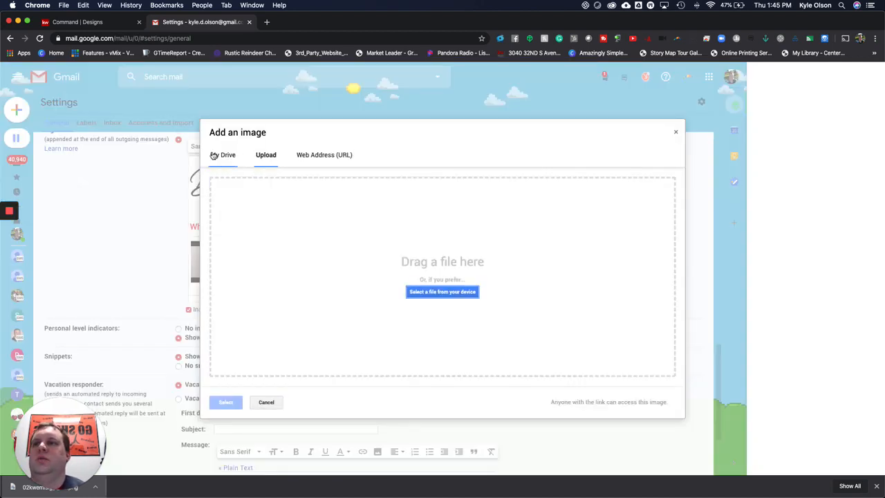
click(223, 154)
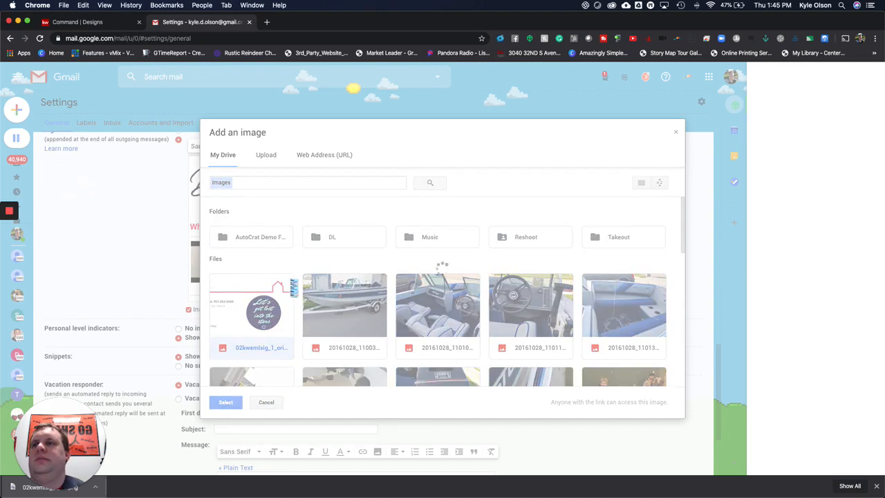
click(266, 401)
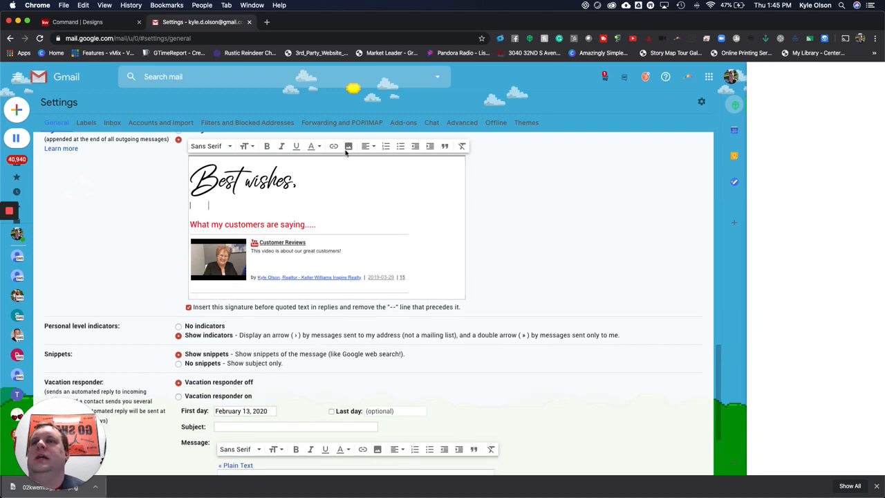
click(348, 146)
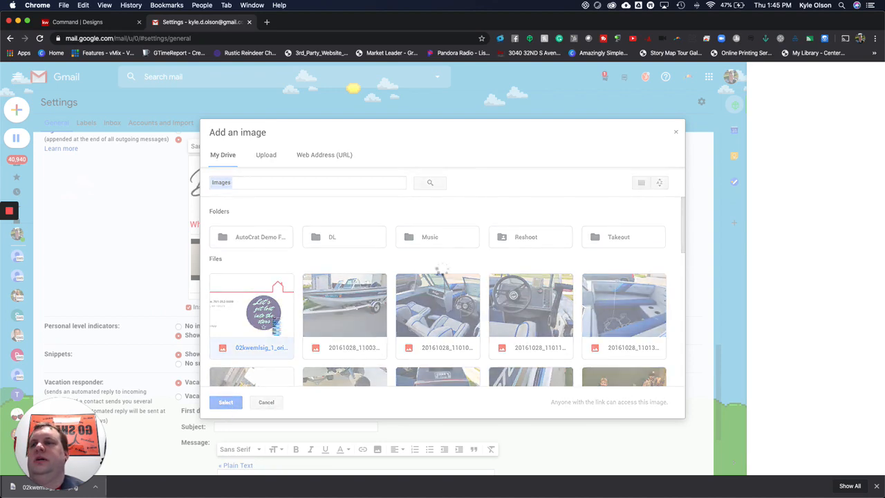
click(266, 402)
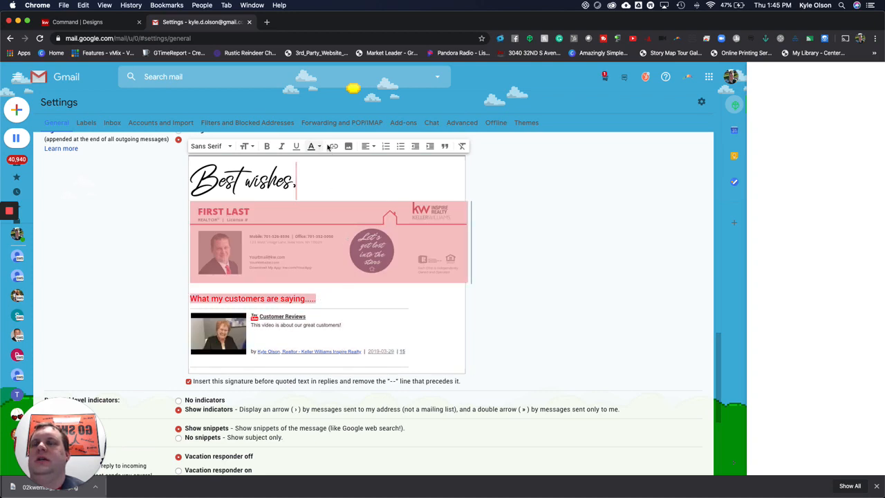
Step: Link the inserted image to app.kyleolsonrealtor.com and confirm with OK
click(333, 146)
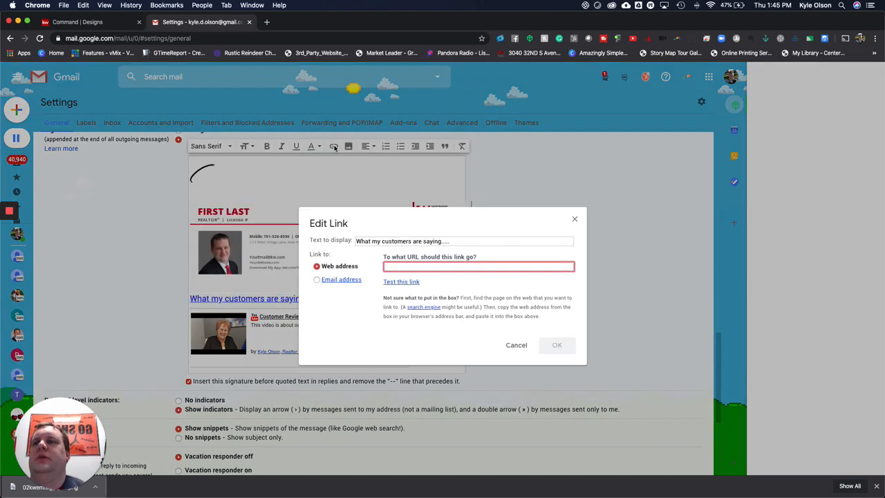
text(app.kyleolso)
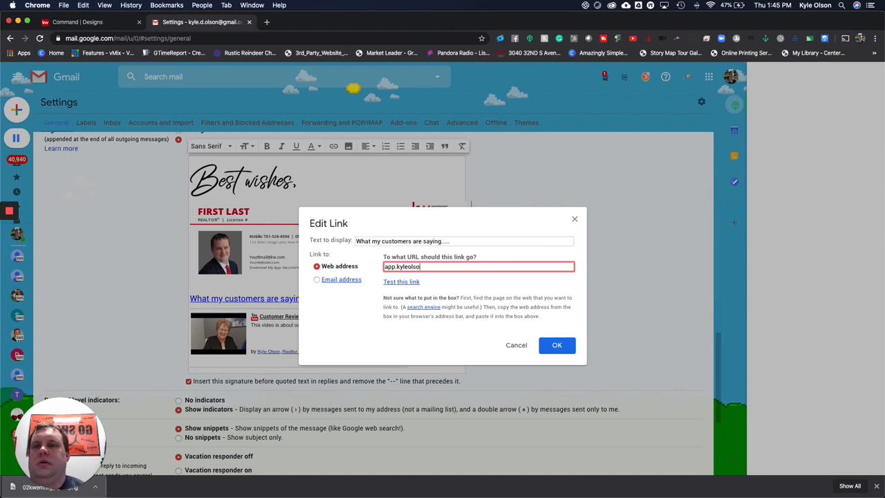
text(nrealtor.com)
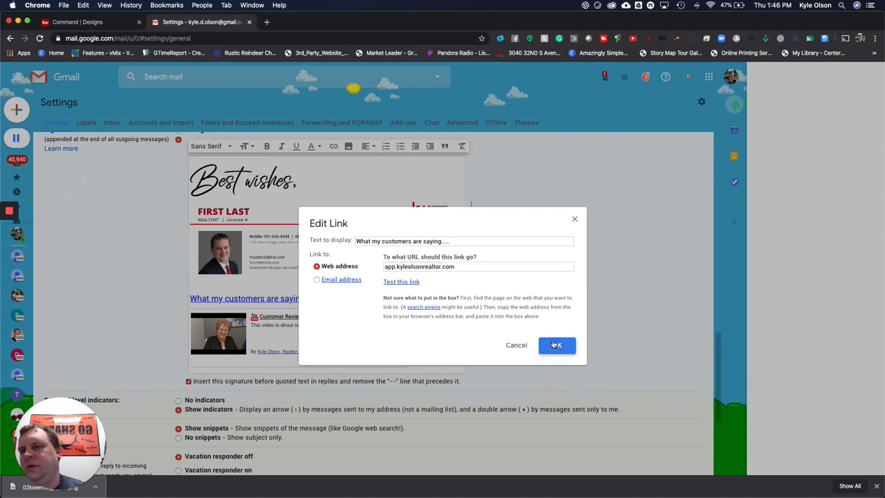
click(557, 345)
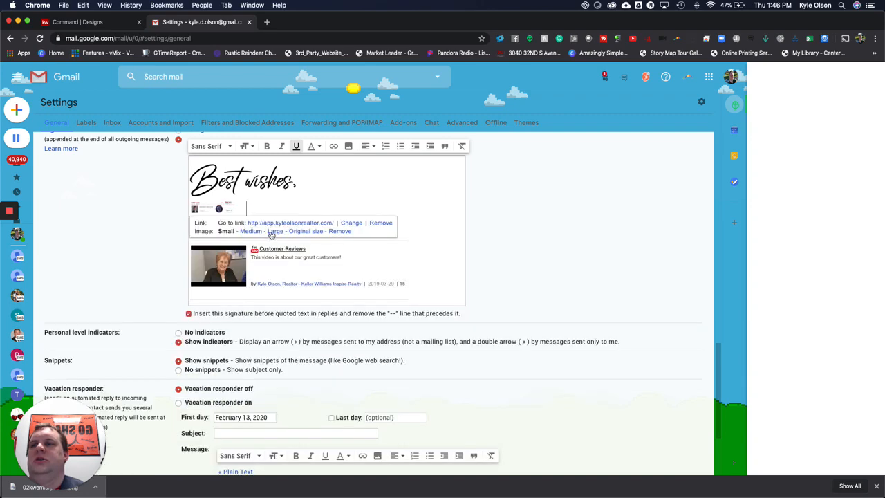
Step: Try Medium and Original sizes, then set the signature image to Large
click(251, 231)
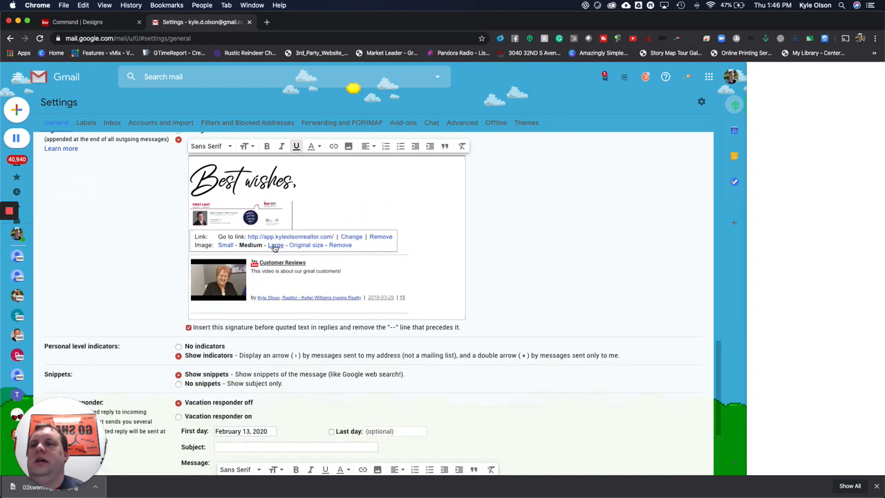
click(275, 245)
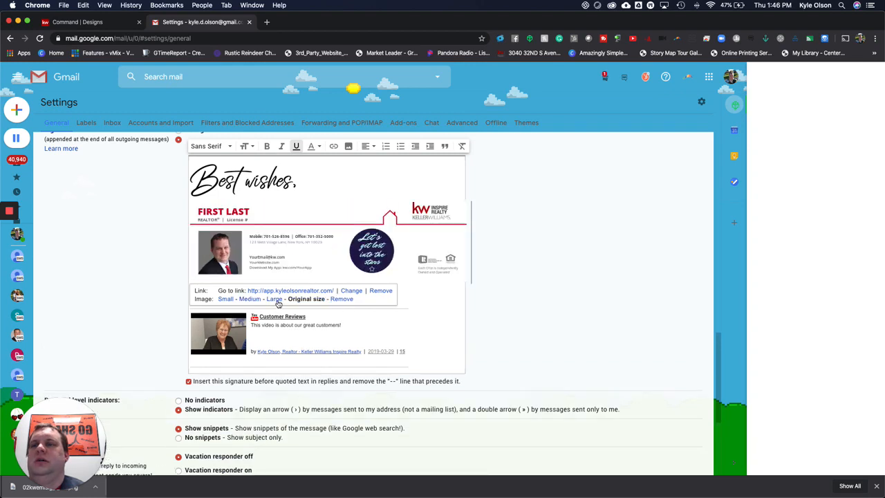
click(274, 299)
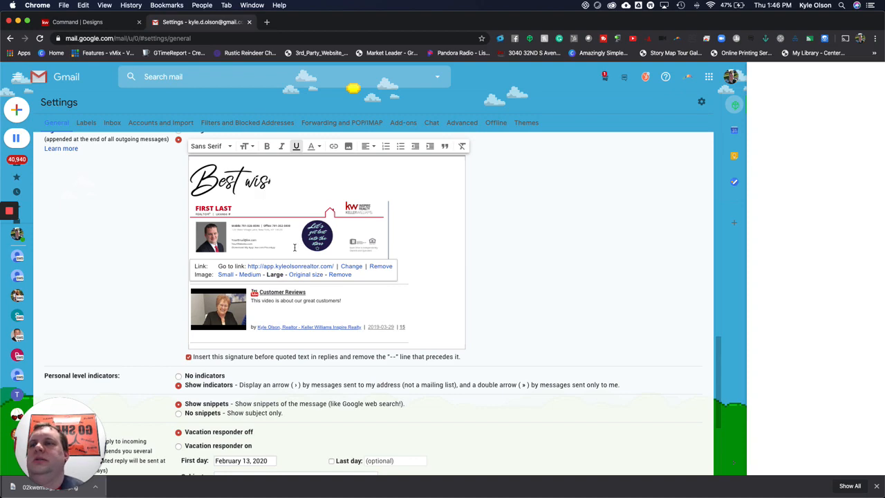
text(hes,)
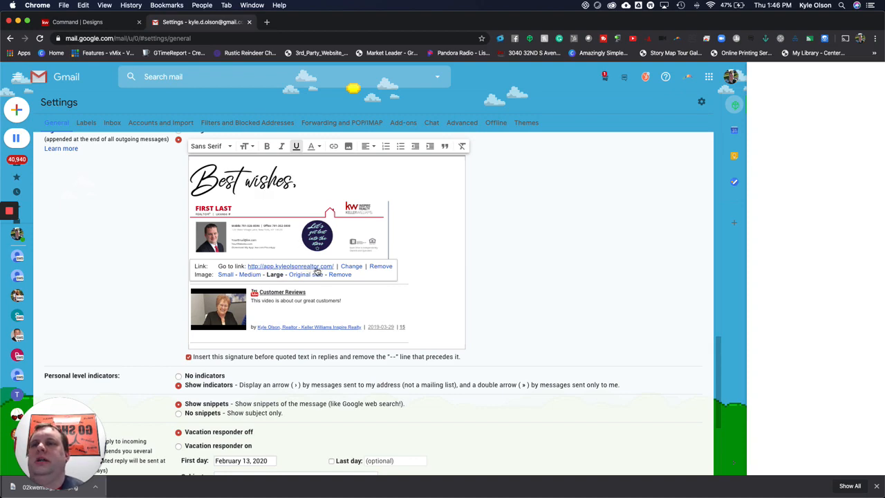
scroll(down, 3)
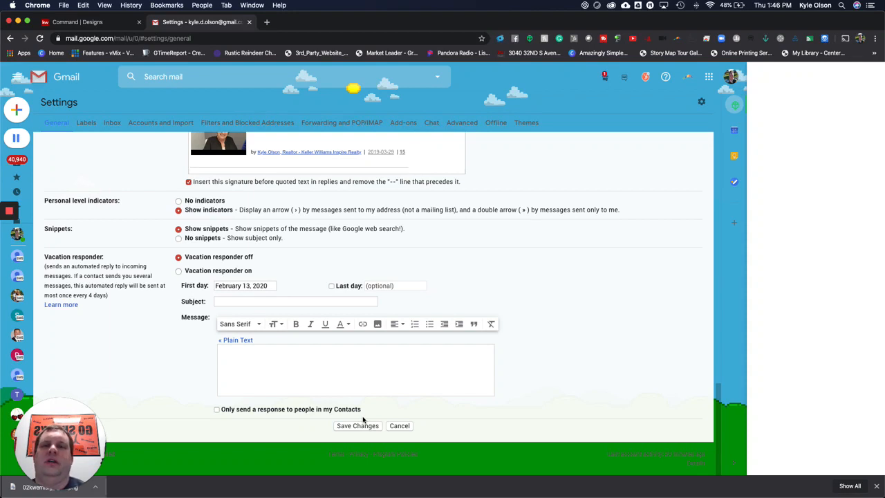
mouse_move(97, 161)
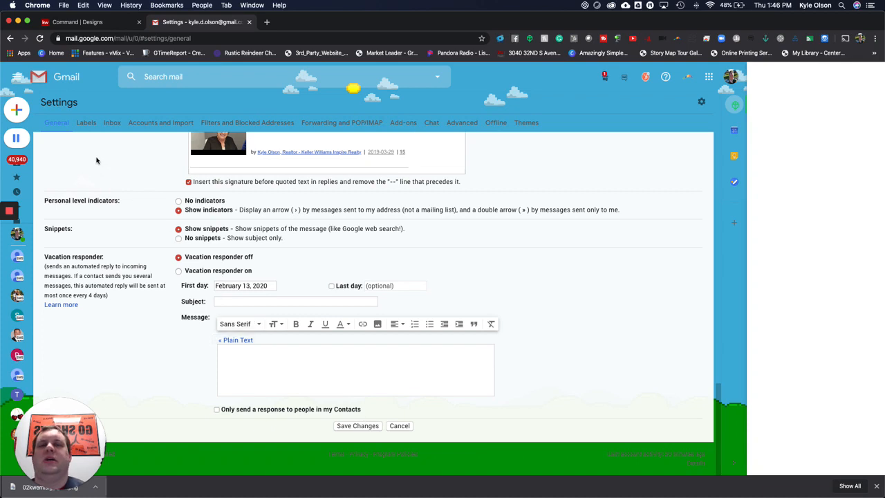